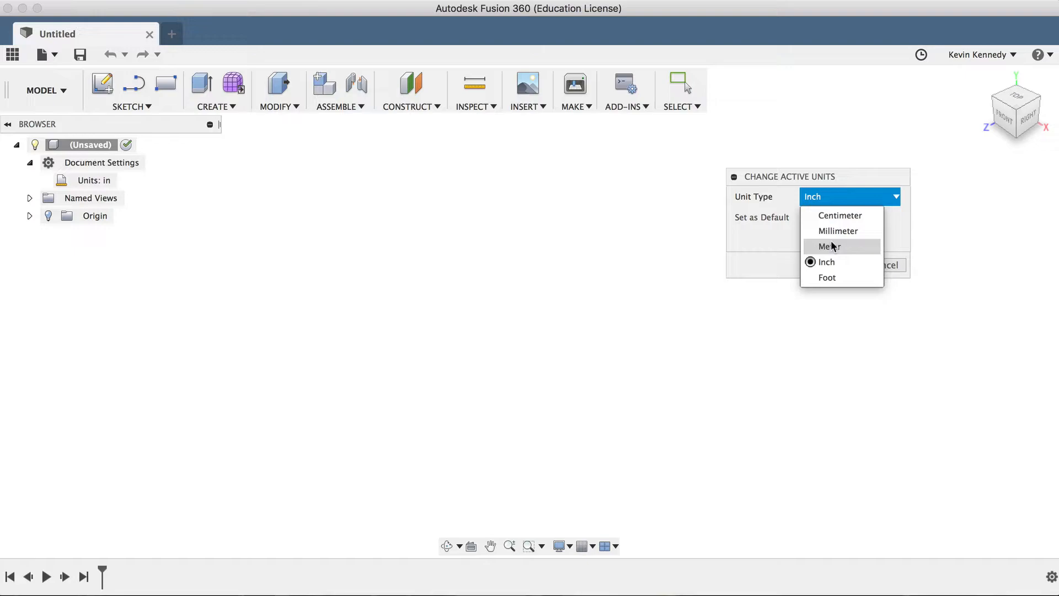
Switch to millimetres and add a 30 mm diameter cylinder centred on the ground-plane origin
{"action": "left_click", "coordinate": [837, 230]}
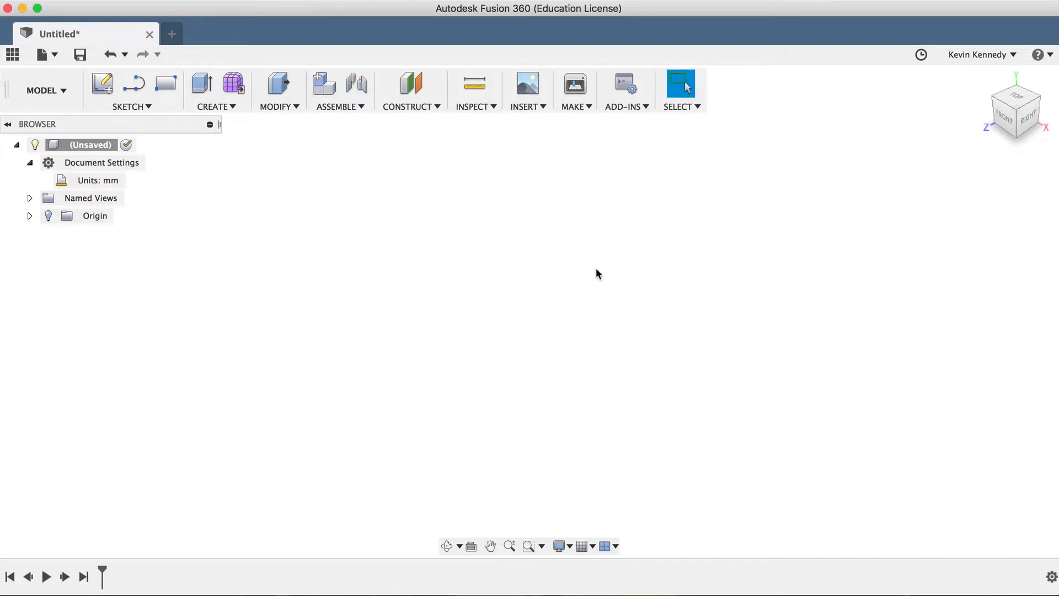
{"action": "left_click", "coordinate": [215, 90]}
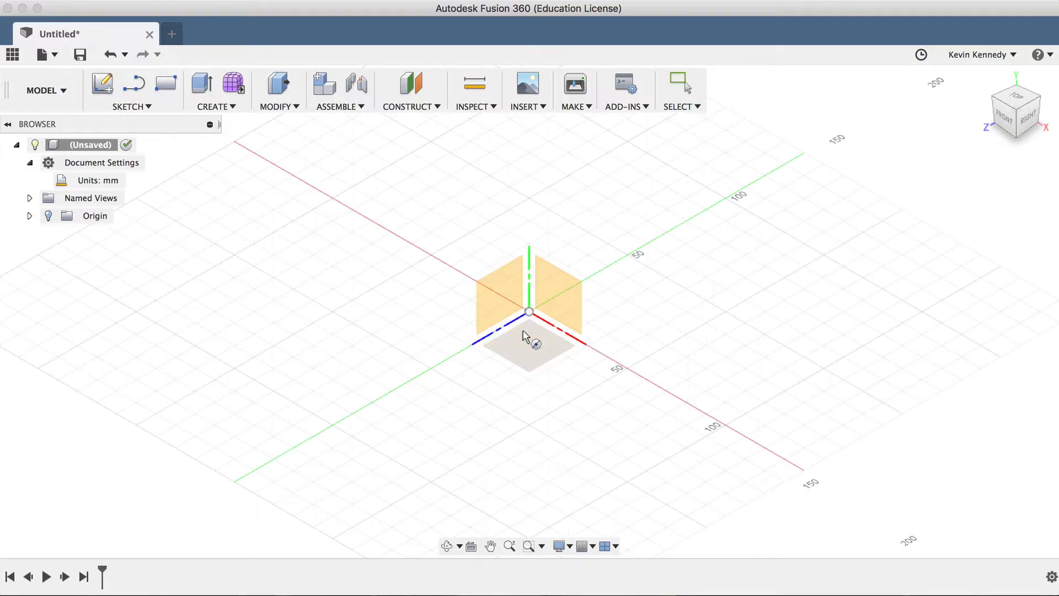
{"action": "left_click", "coordinate": [529, 311]}
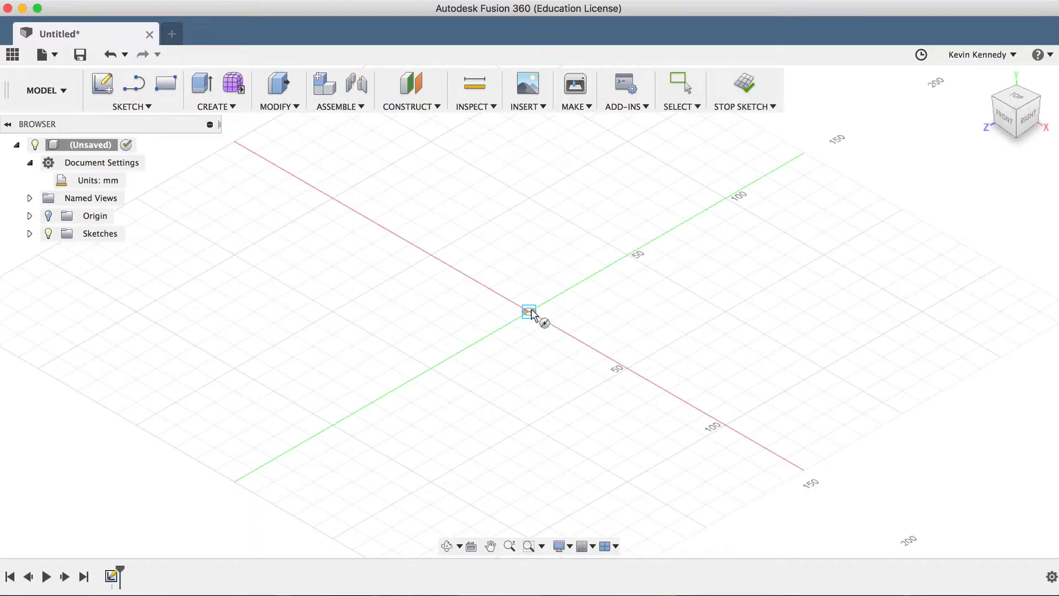
{"action": "left_click_drag", "start_coordinate": [529, 311], "coordinate": [613, 358]}
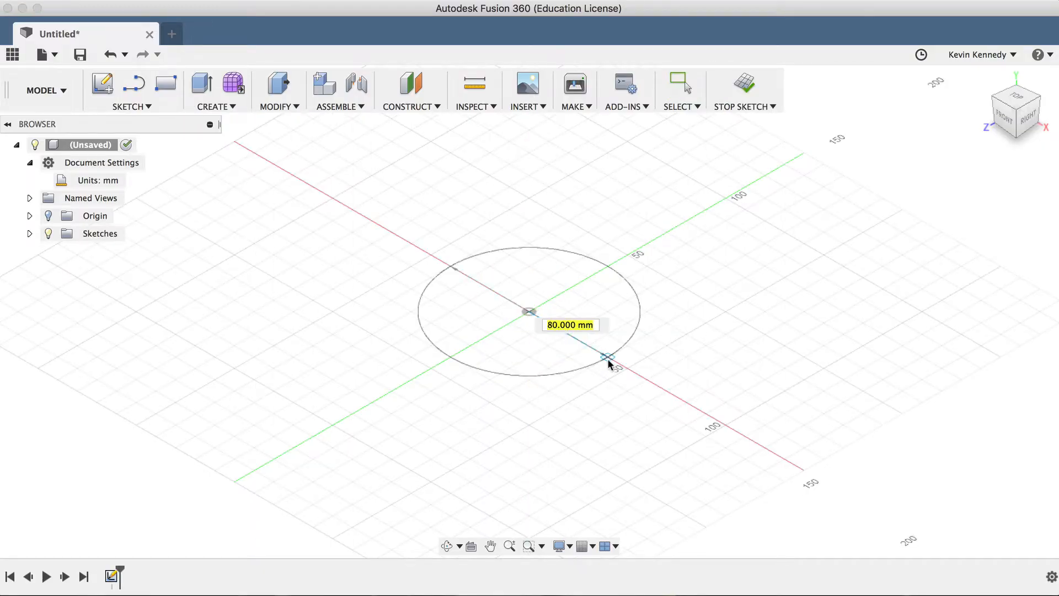
{"action": "type", "text": "30.00 mm"}
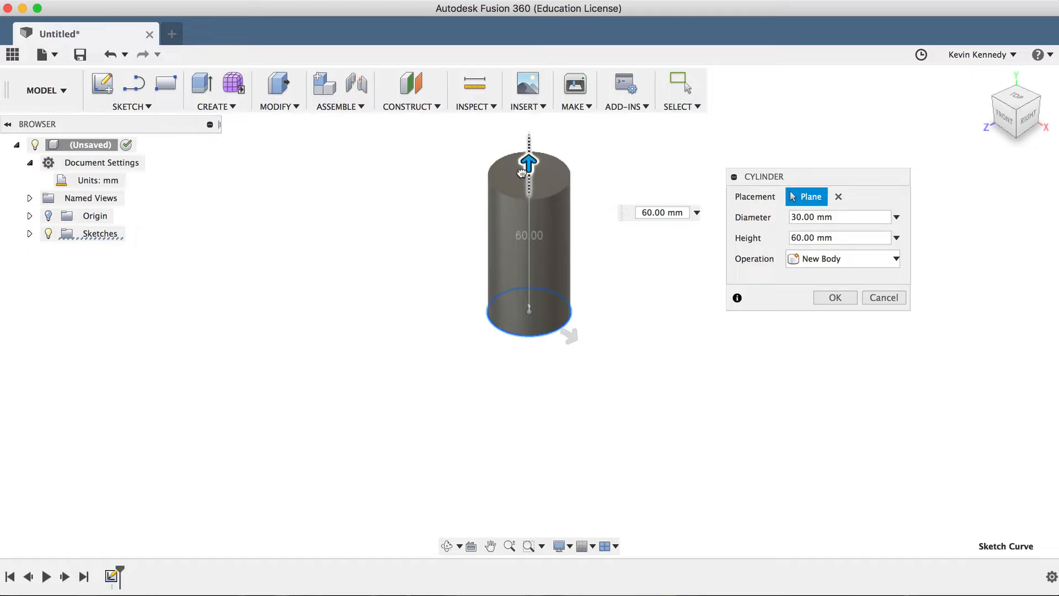
{"action": "mouse_move", "coordinate": [710, 216]}
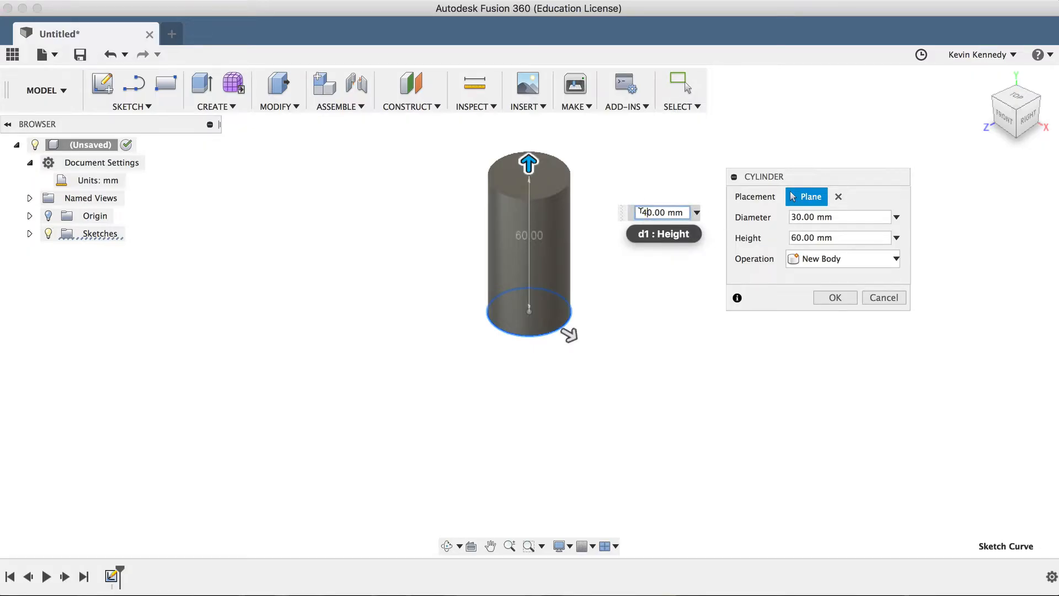
{"action": "left_click", "coordinate": [834, 298]}
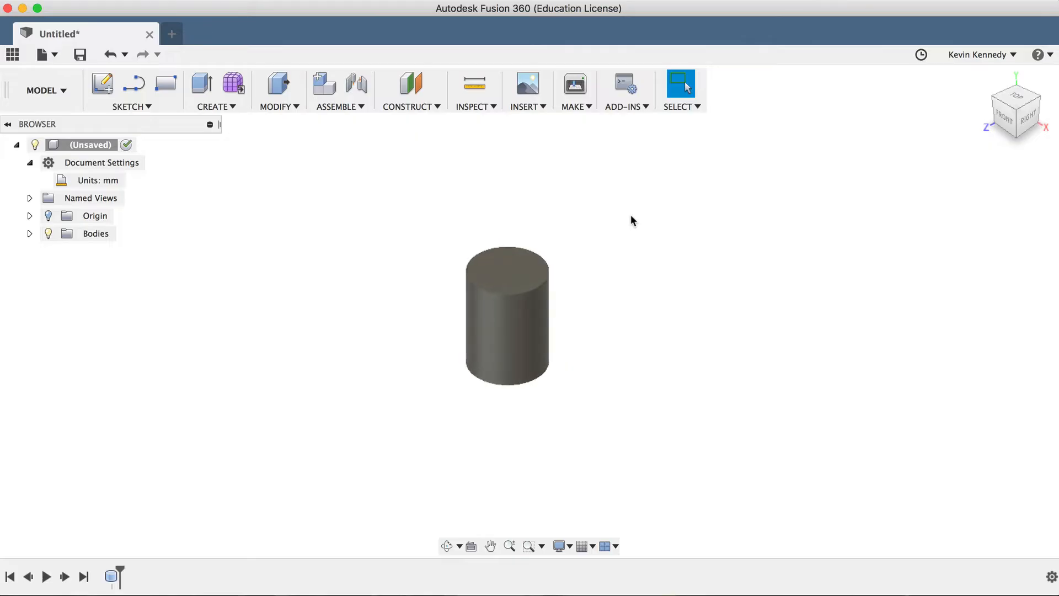
{"action": "mouse_move", "coordinate": [638, 255]}
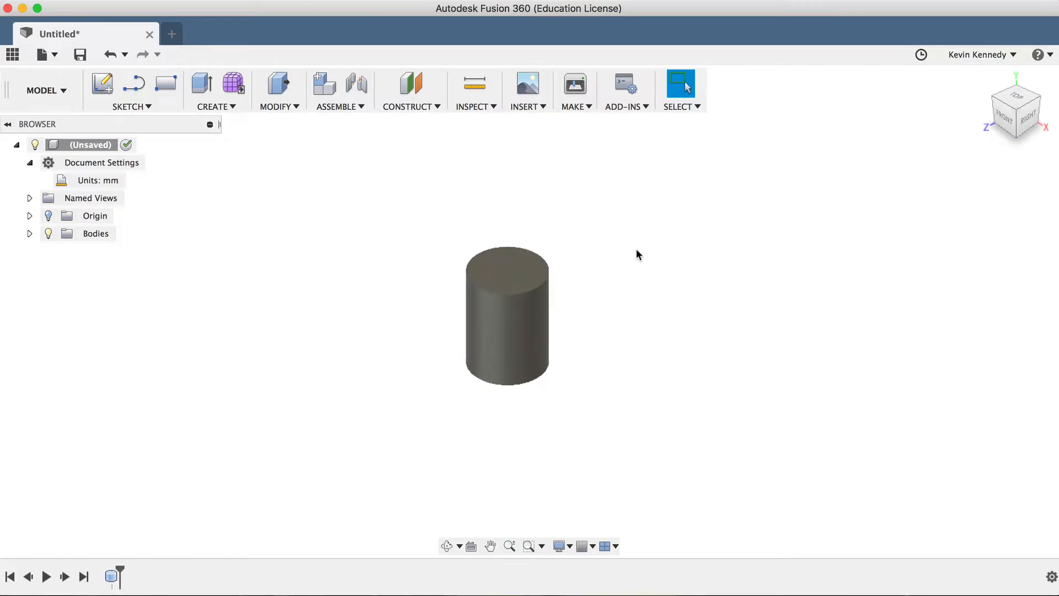
{"action": "mouse_move", "coordinate": [665, 346]}
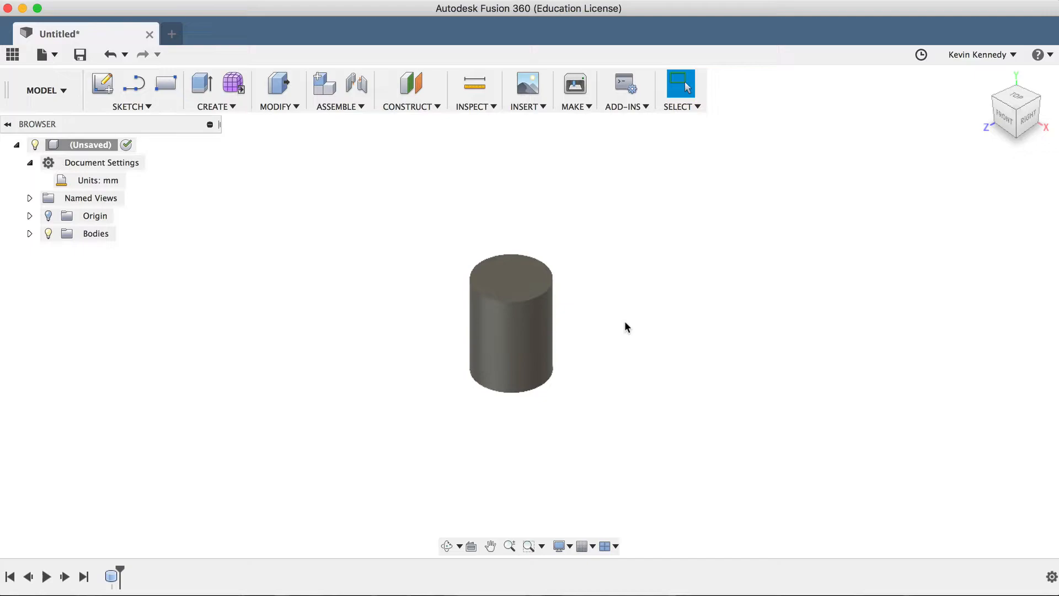
Draw a 20 mm vertical line on the front plane, up from the cylinder top centre
{"action": "key", "text": "l"}
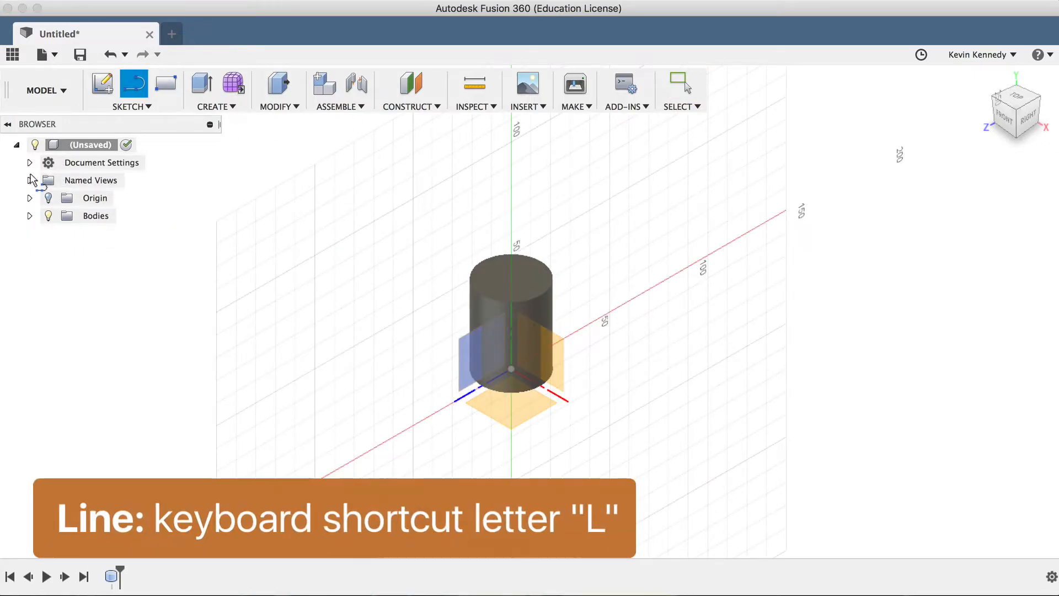
{"action": "left_click", "coordinate": [30, 197]}
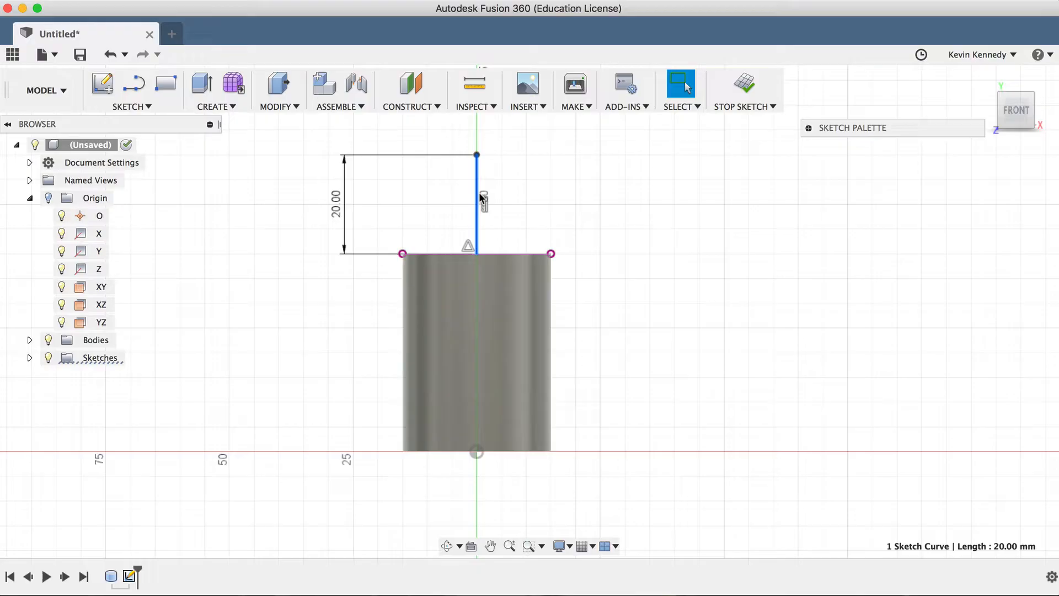
{"action": "key", "text": "x"}
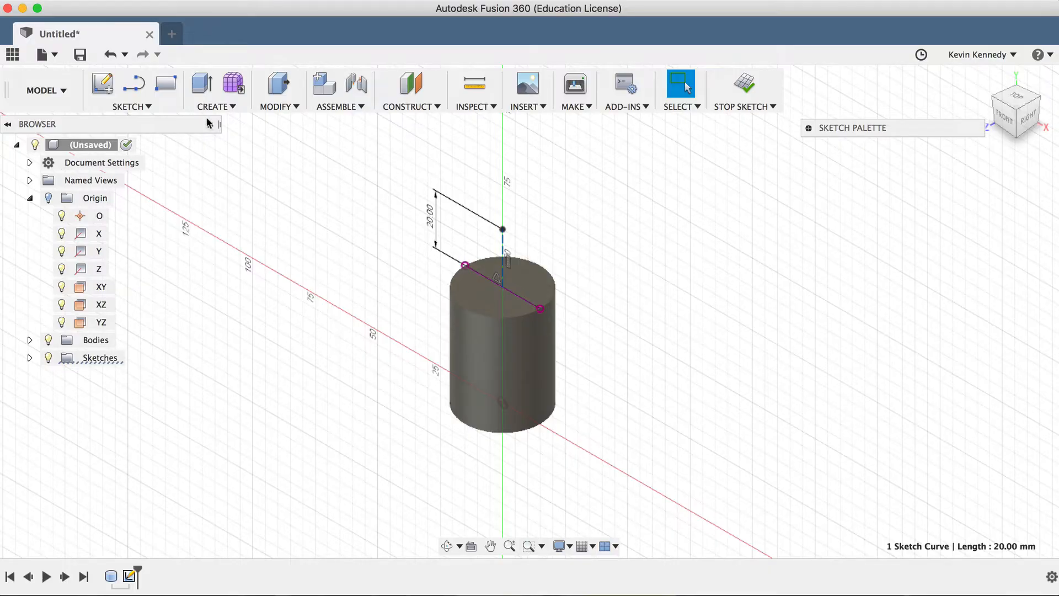
Add a 61 mm sphere at the line's top endpoint, joined to the cylinder
{"action": "left_click", "coordinate": [214, 106]}
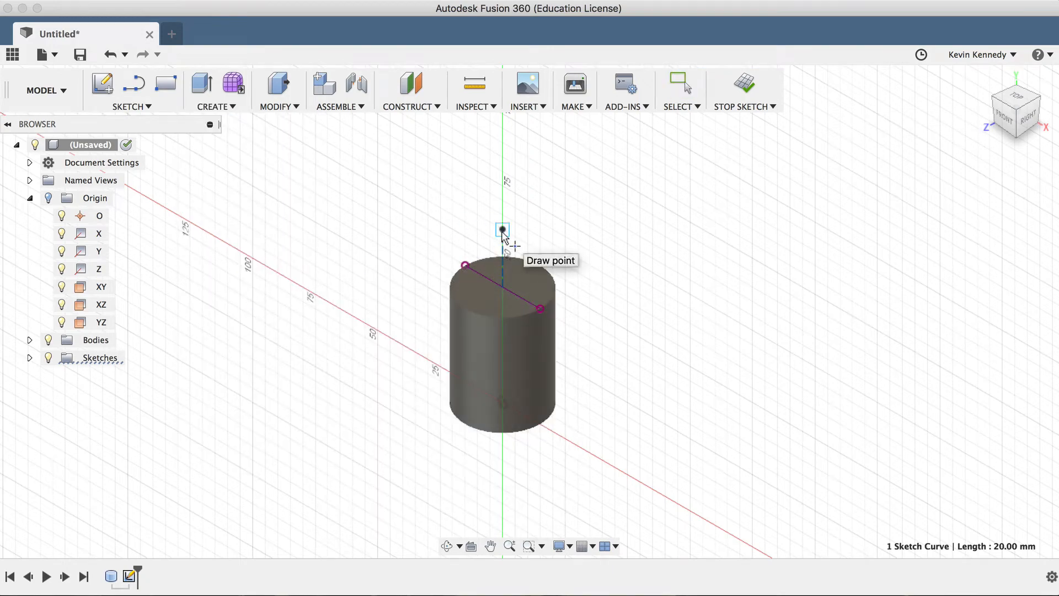
{"action": "left_click", "coordinate": [501, 229]}
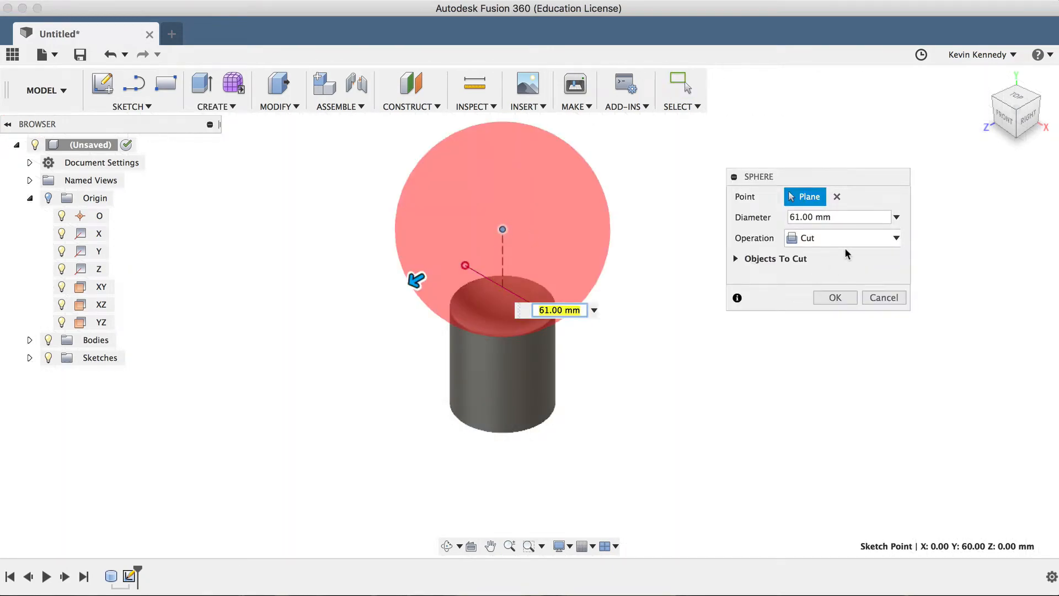
{"action": "left_click", "coordinate": [841, 237]}
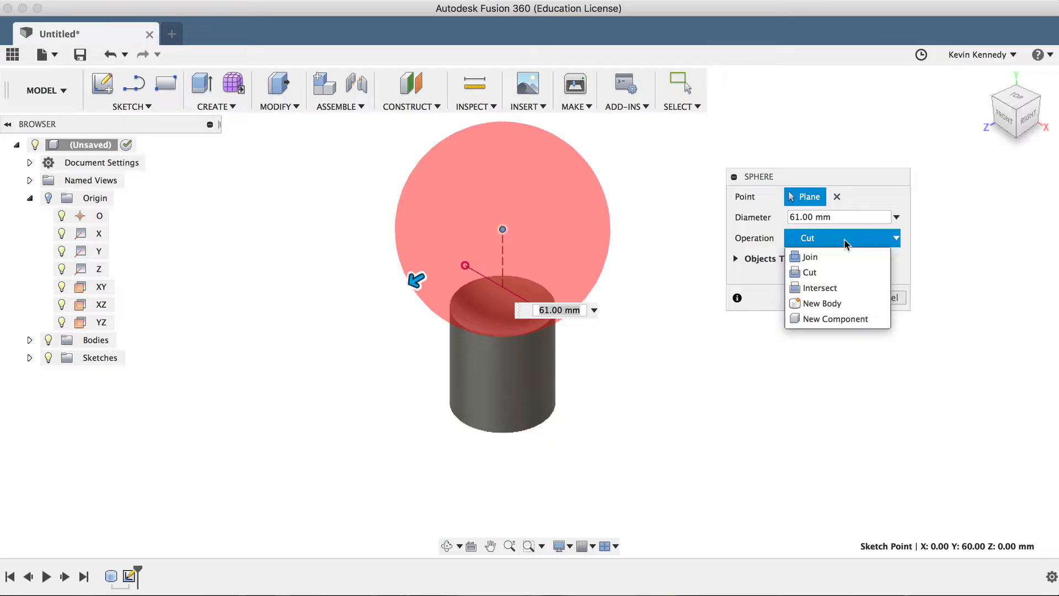
{"action": "left_click", "coordinate": [808, 256]}
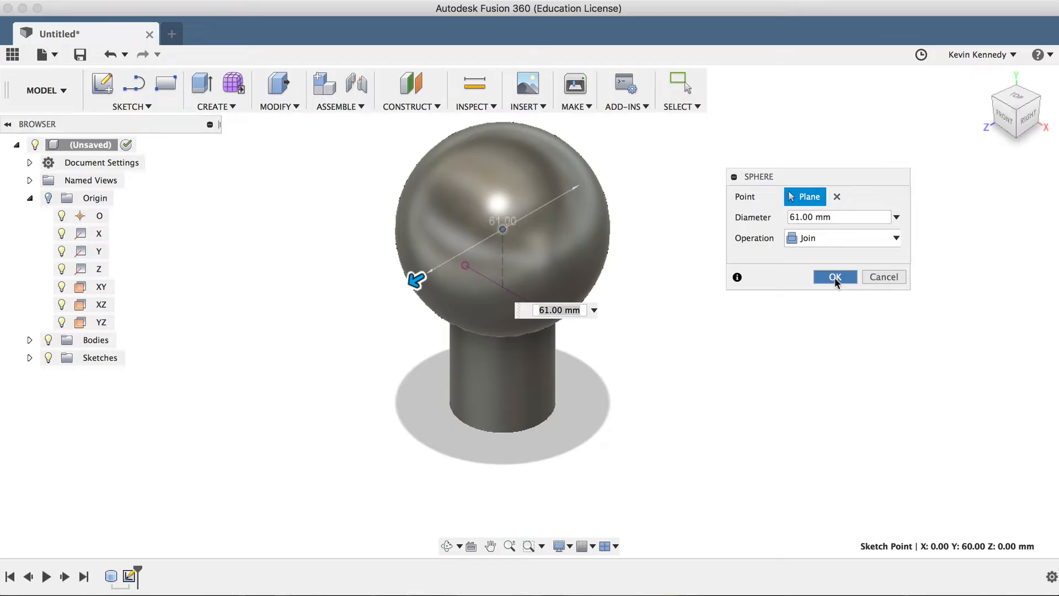
{"action": "left_click", "coordinate": [834, 276]}
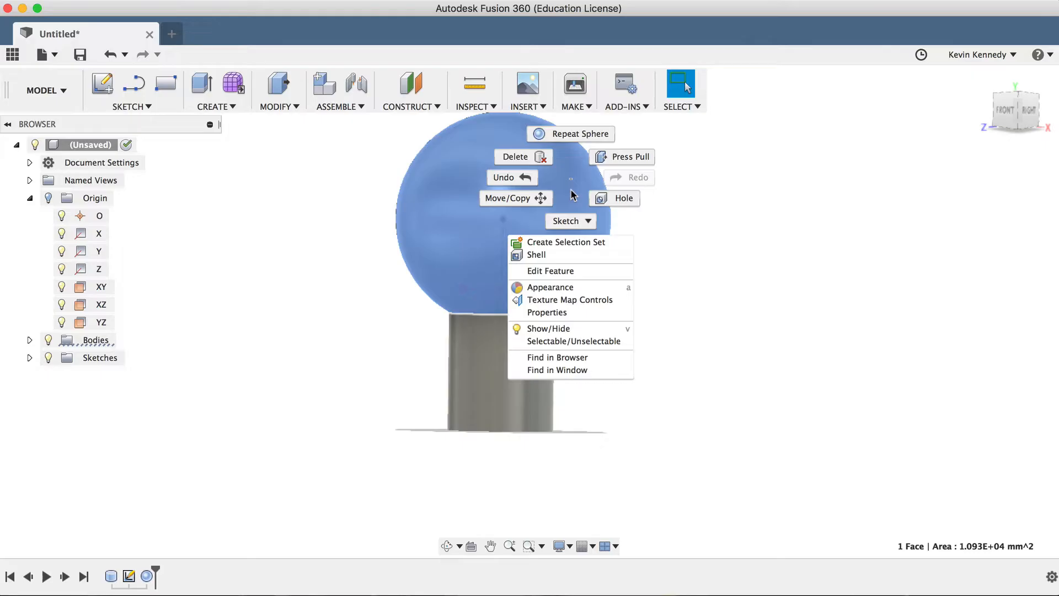
Apply a white plastic appearance to the sphere through the Appearance panel
{"action": "left_click", "coordinate": [549, 286]}
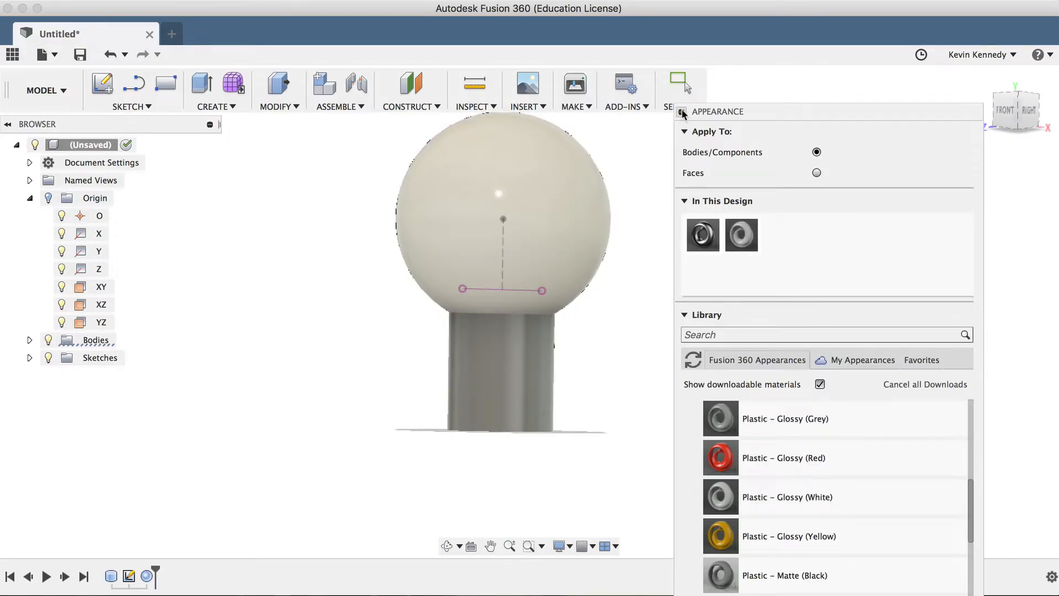
{"action": "left_click", "coordinate": [680, 88]}
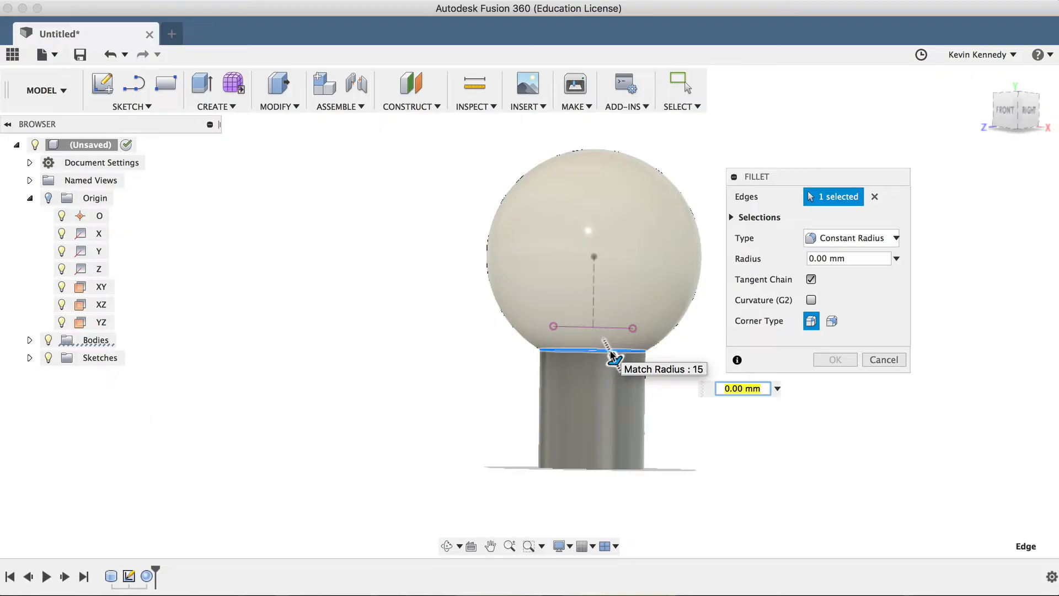
Fillet the sphere-stem edge at 45 mm, then round the stem's bottom edge at 4 mm
{"action": "type", "text": "45"}
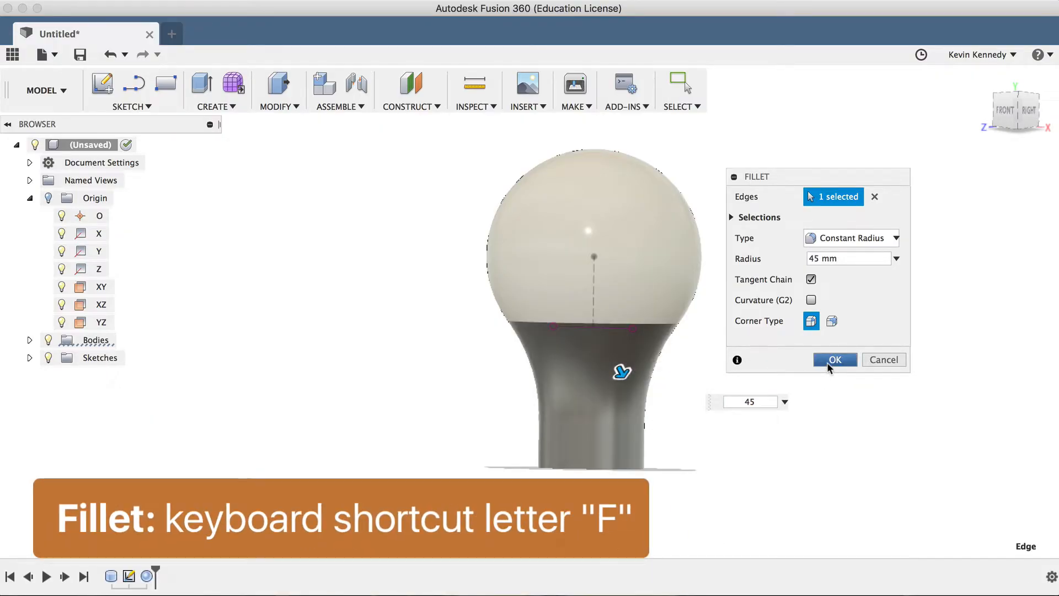
{"action": "left_click", "coordinate": [834, 359]}
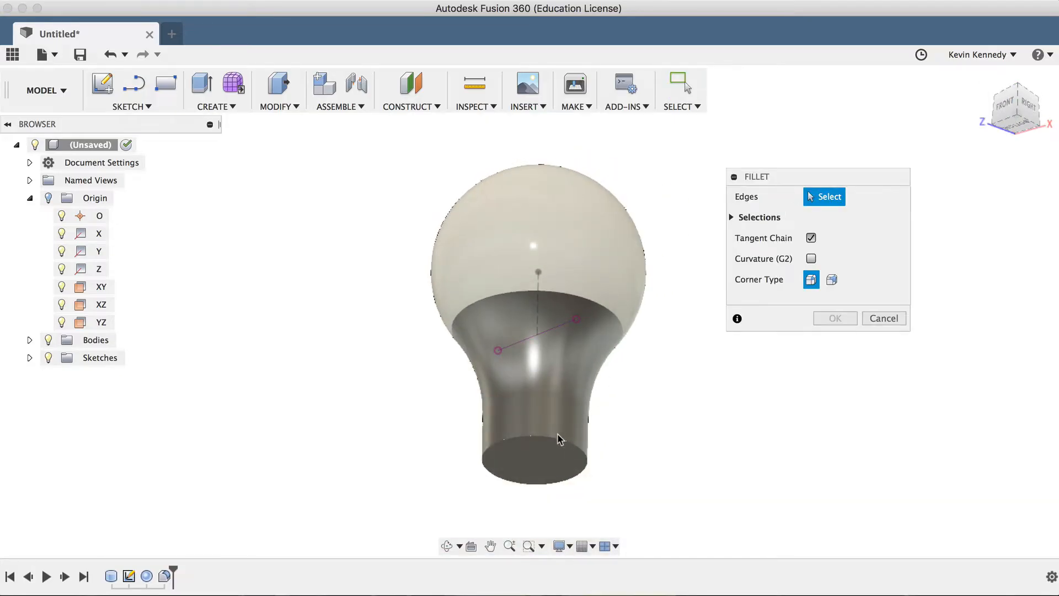
{"action": "left_click", "coordinate": [536, 458]}
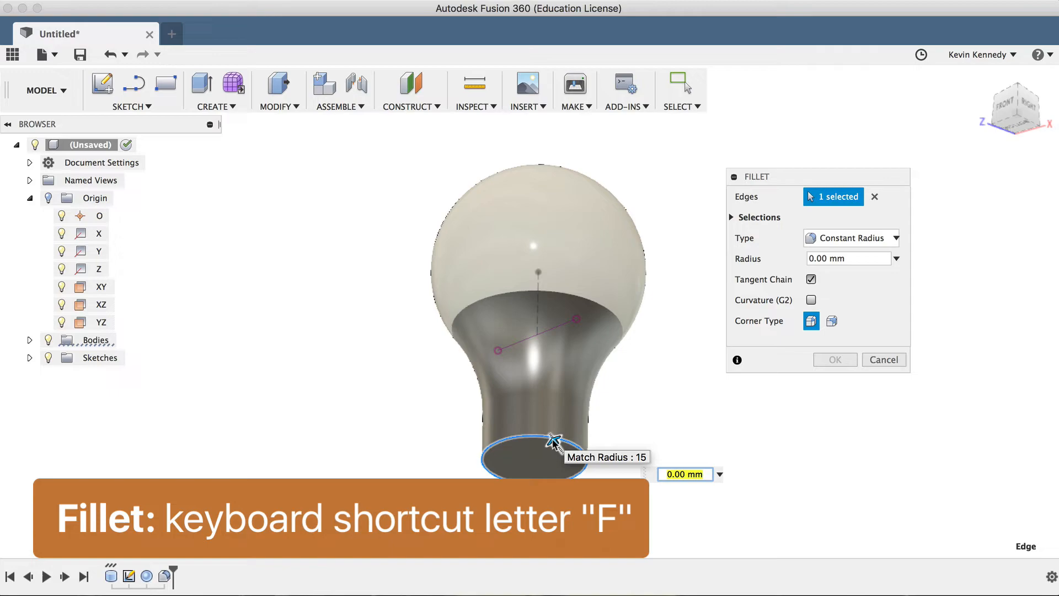
{"action": "type", "text": "4"}
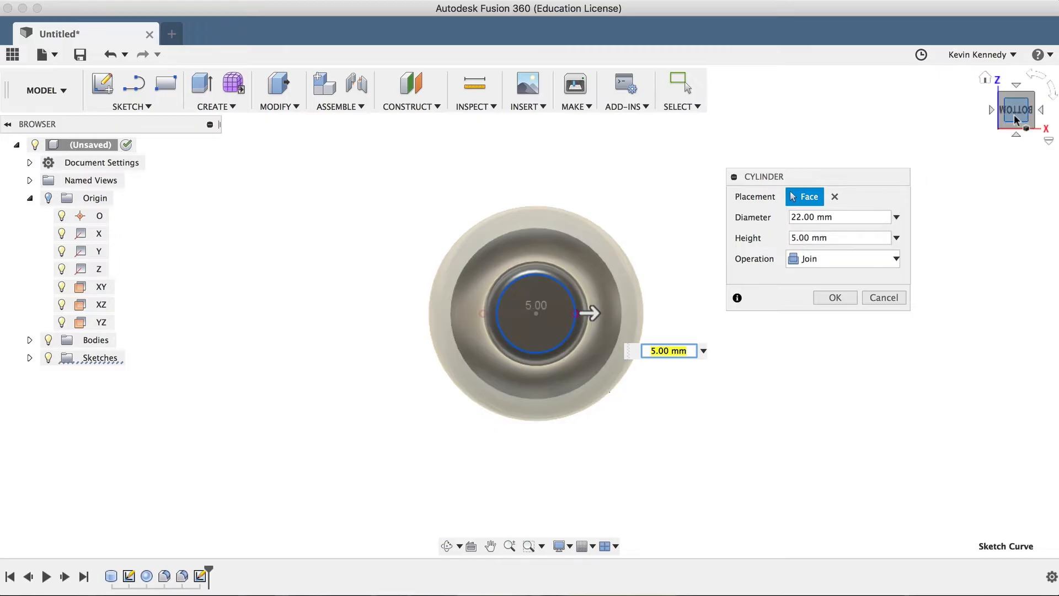
Add the 22 mm wide, 15 mm tall base cylinder below the stem as a new body
{"action": "left_click", "coordinate": [1014, 104]}
{"action": "type", "text": "15"}
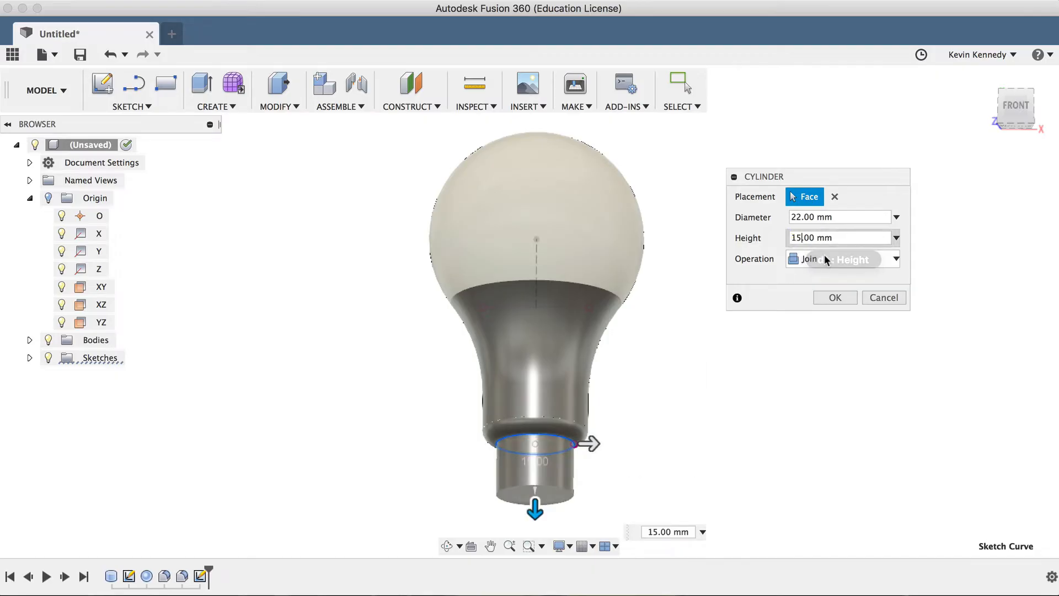
{"action": "left_click", "coordinate": [842, 258]}
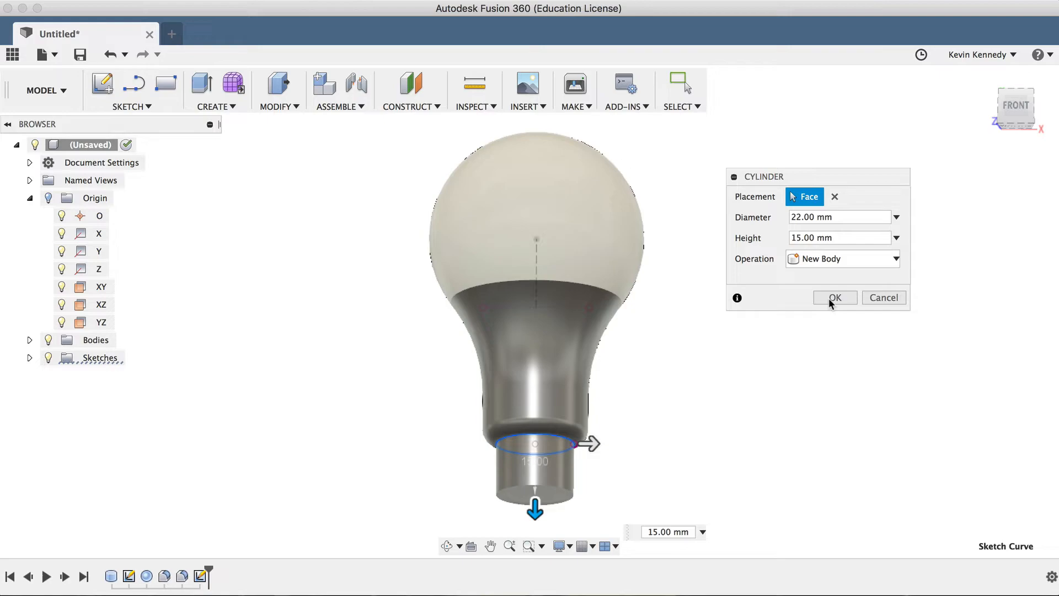
{"action": "left_click", "coordinate": [835, 298]}
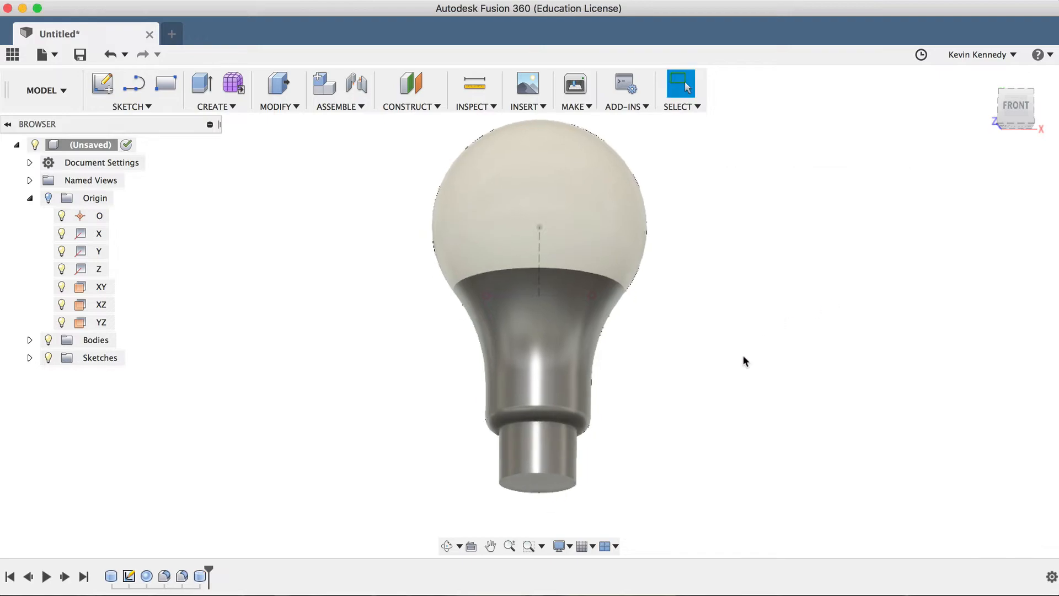
{"action": "left_click", "coordinate": [215, 90]}
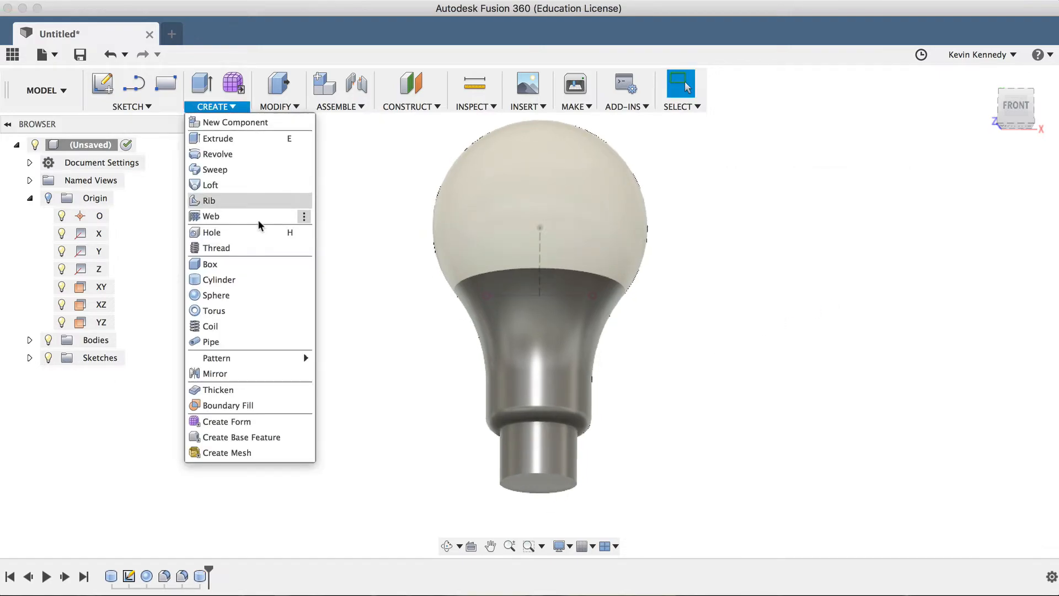
Thread the base's side face: modeled ANSI Metric M Profile M22x3, 10 mm long, 3 mm offset
{"action": "left_click", "coordinate": [214, 247]}
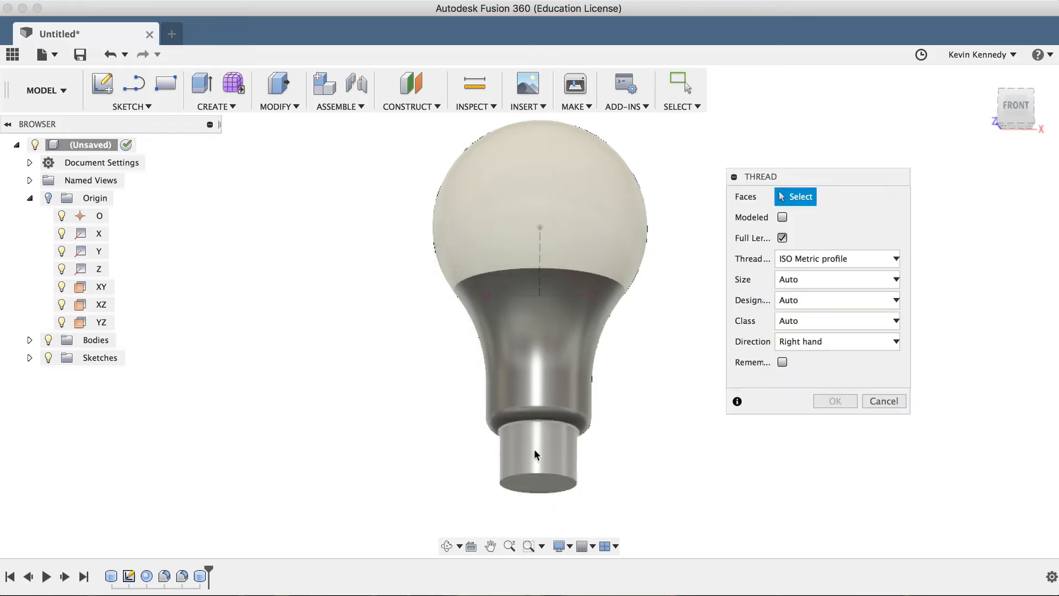
{"action": "left_click", "coordinate": [537, 455]}
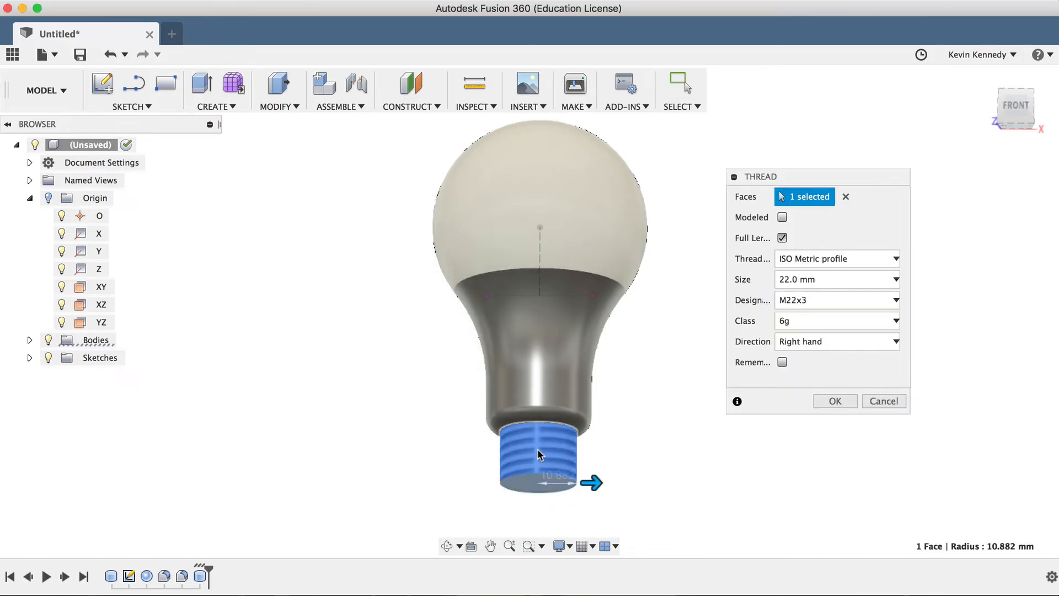
{"action": "left_click", "coordinate": [781, 217]}
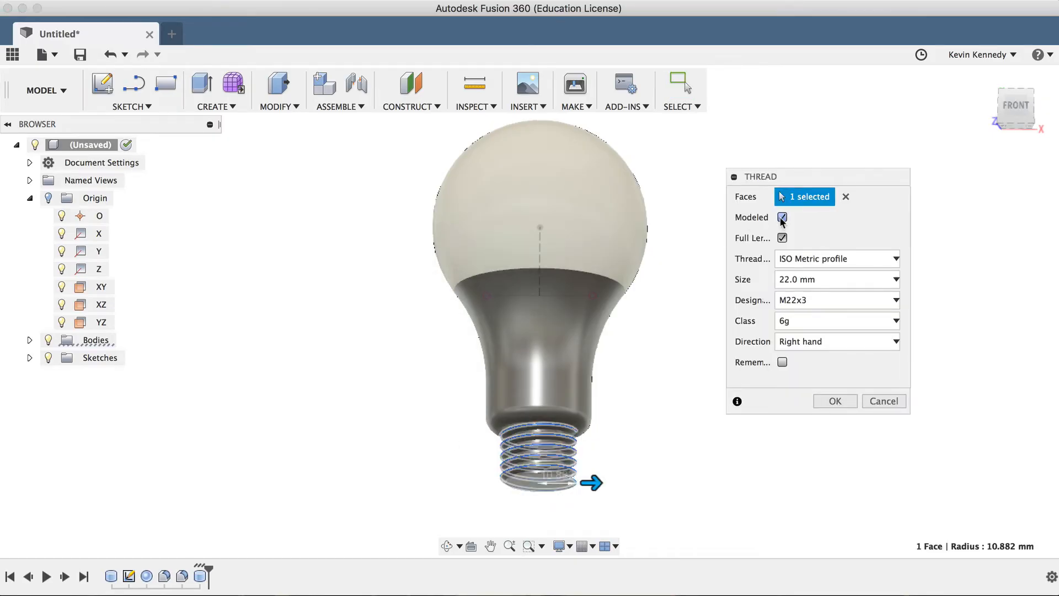
{"action": "left_click", "coordinate": [836, 258]}
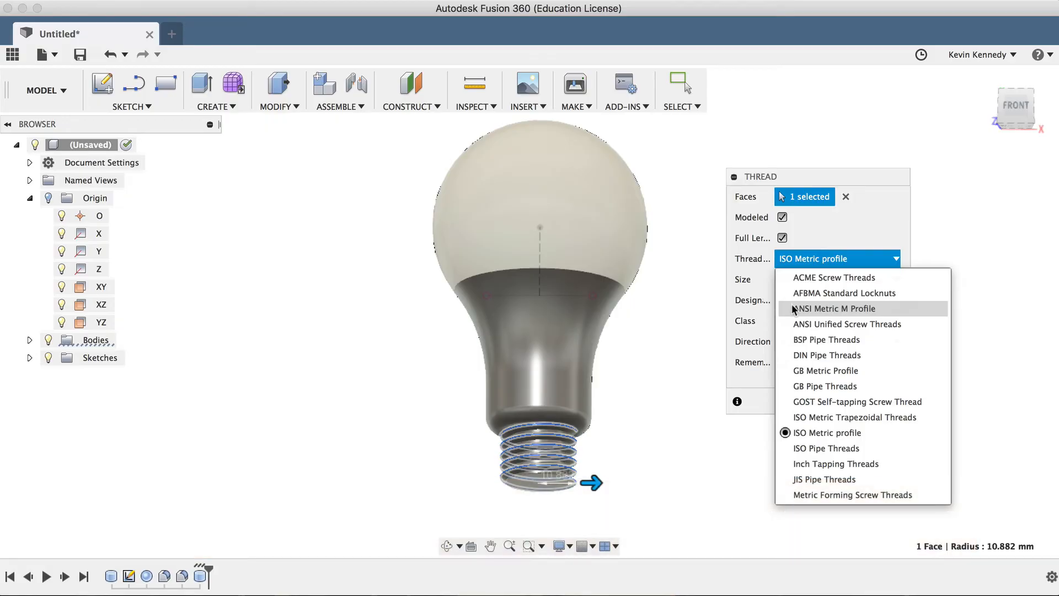
{"action": "left_click", "coordinate": [835, 308]}
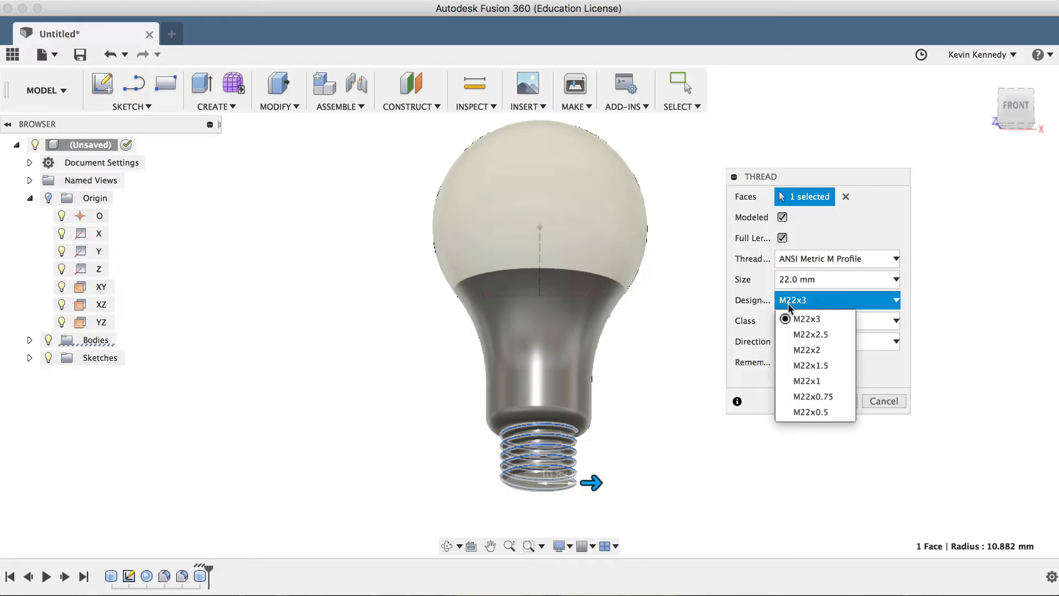
{"action": "left_click", "coordinate": [802, 319]}
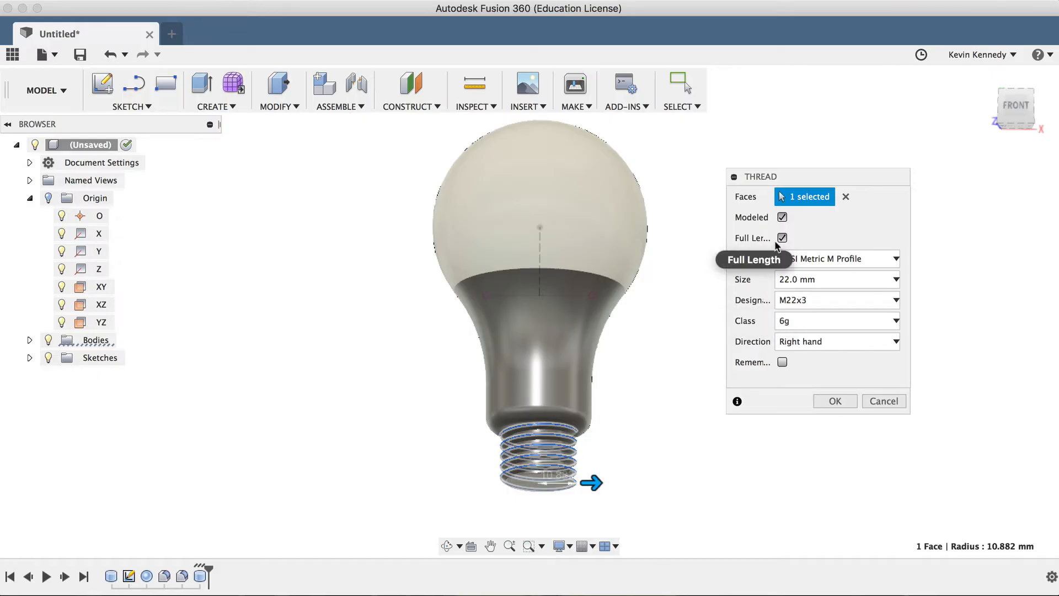
{"action": "left_click", "coordinate": [782, 238]}
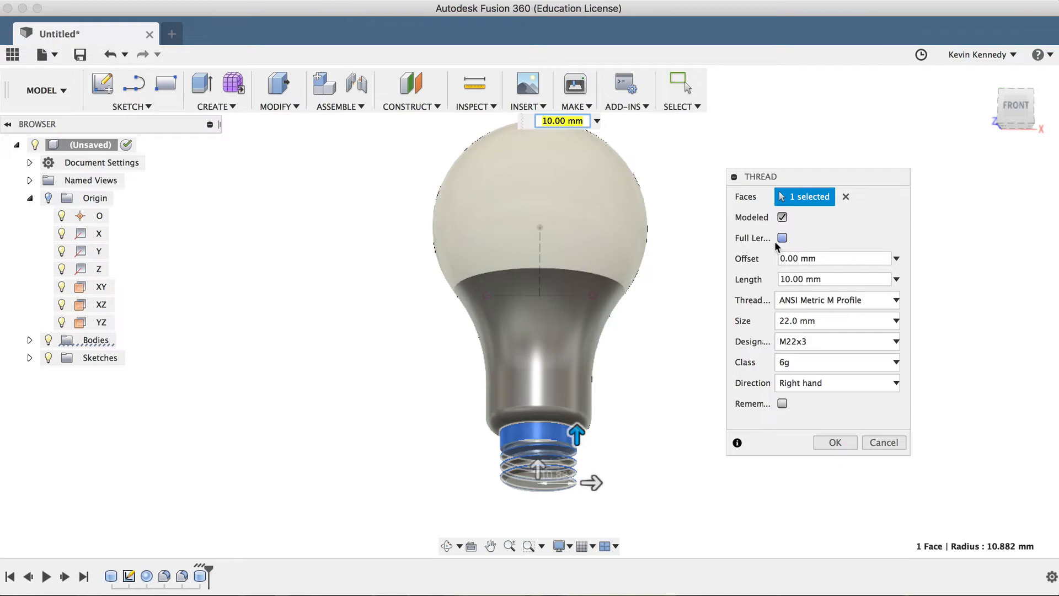
{"action": "left_click", "coordinate": [834, 258]}
{"action": "type", "text": "3"}
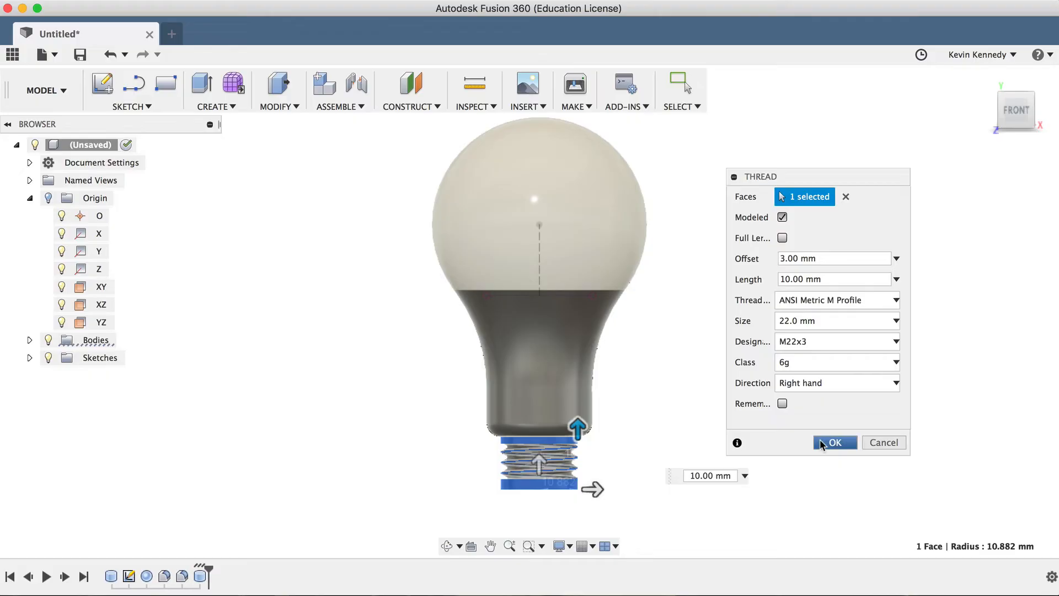
Finish the thread and chamfer the screw base's bottom edge by 5 mm
{"action": "left_click", "coordinate": [834, 442]}
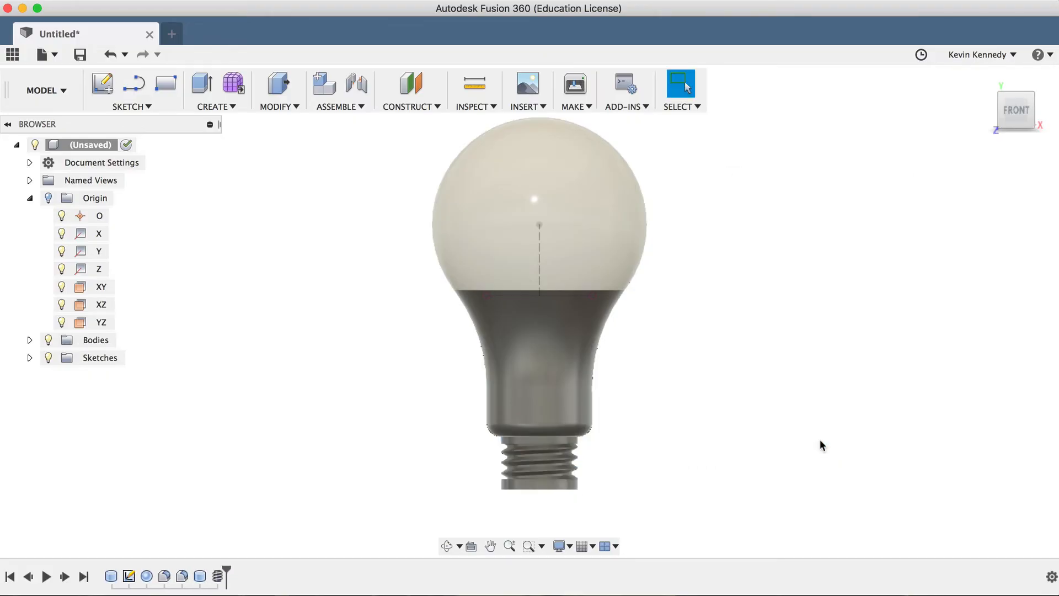
{"action": "mouse_move", "coordinate": [1016, 109]}
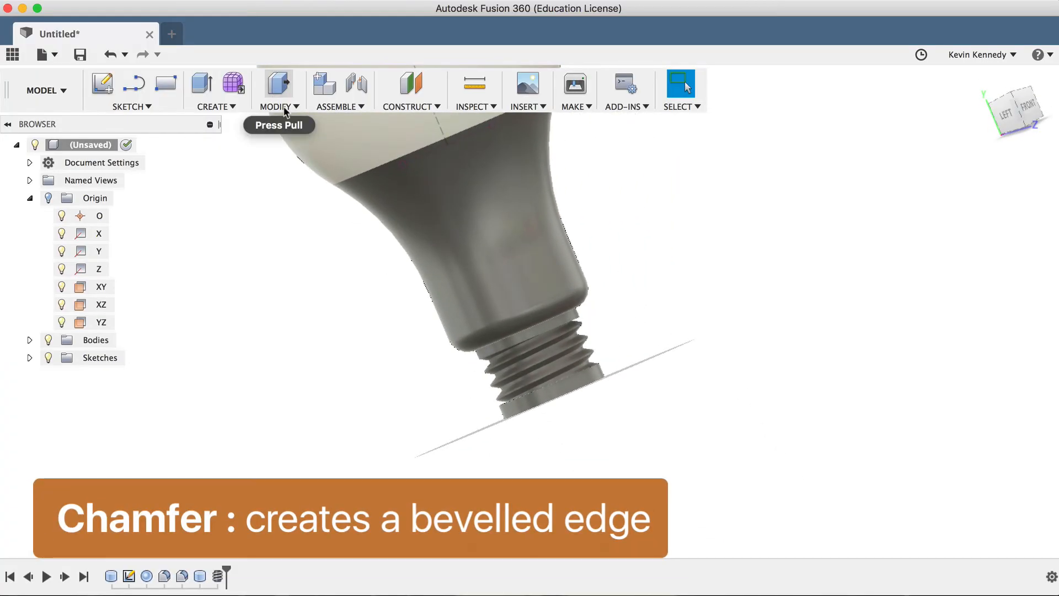
{"action": "left_click", "coordinate": [277, 106]}
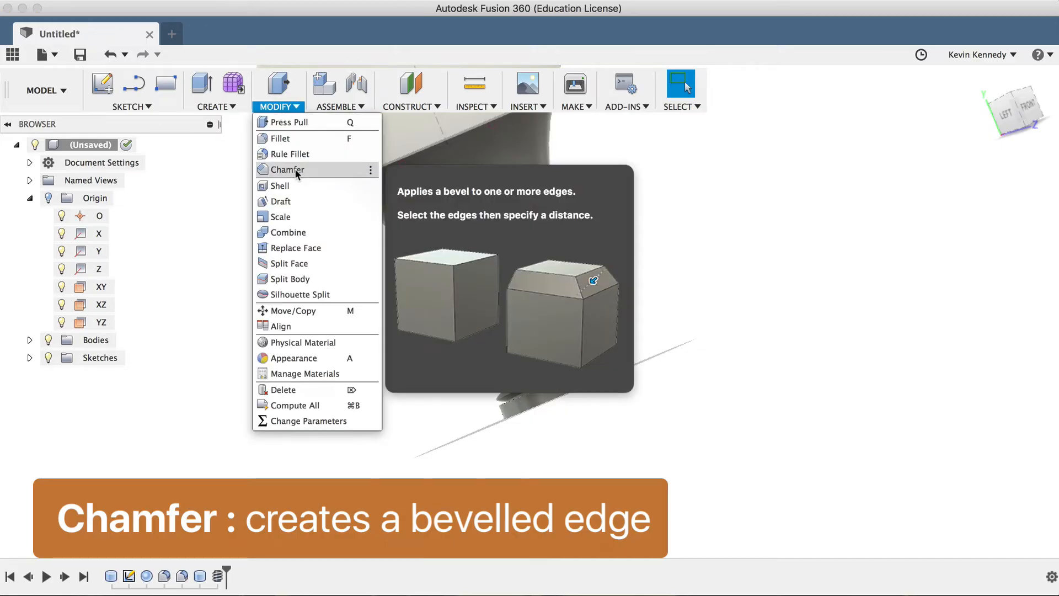
{"action": "left_click", "coordinate": [287, 169]}
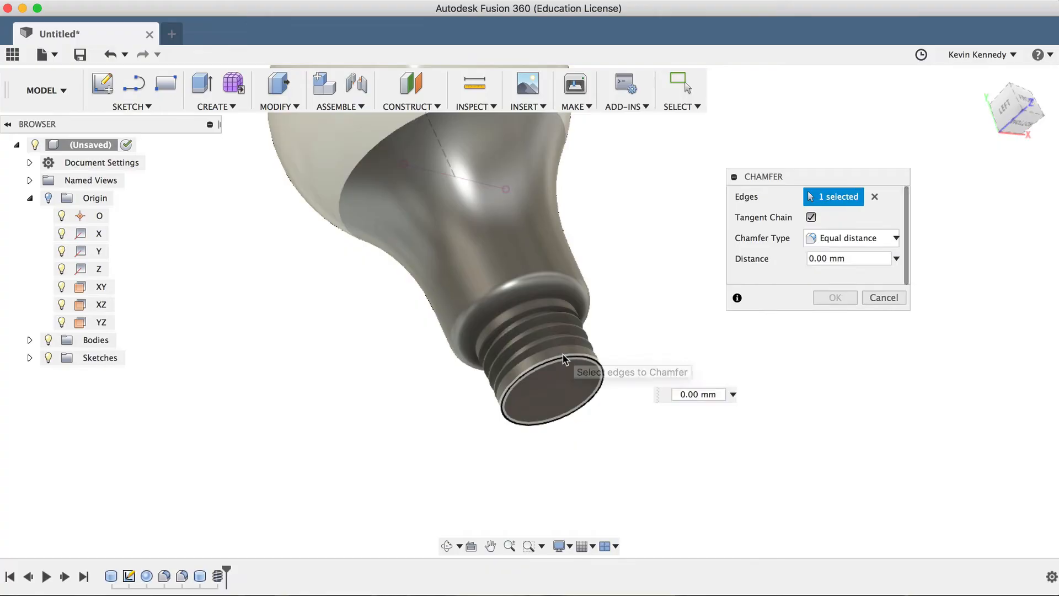
{"action": "type", "text": "5"}
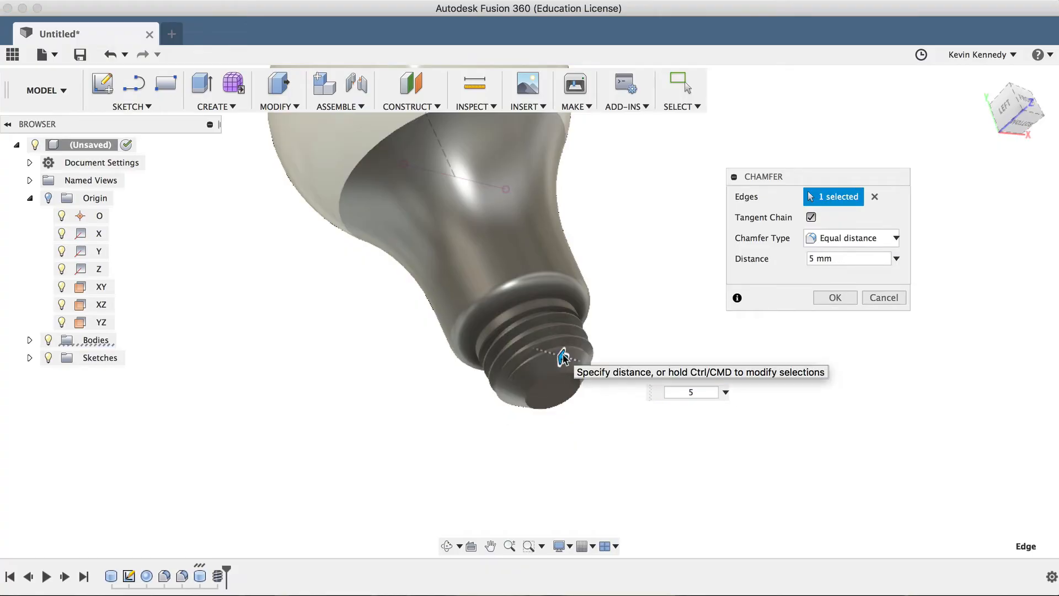
{"action": "left_click", "coordinate": [834, 297]}
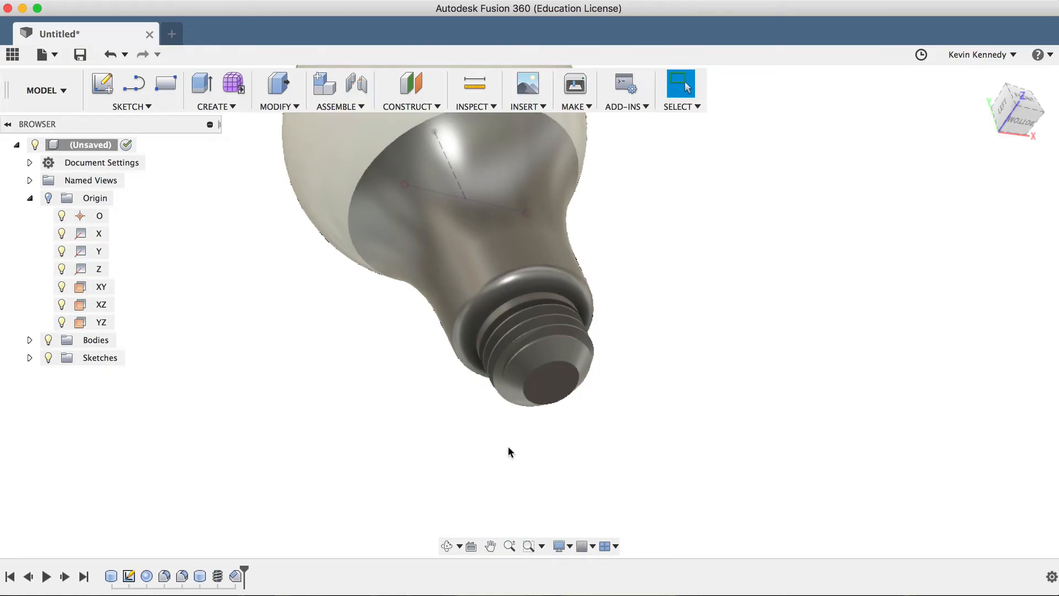
Fillet the screw base's bottom circular edge with a 2 mm radius
{"action": "key", "text": "f"}
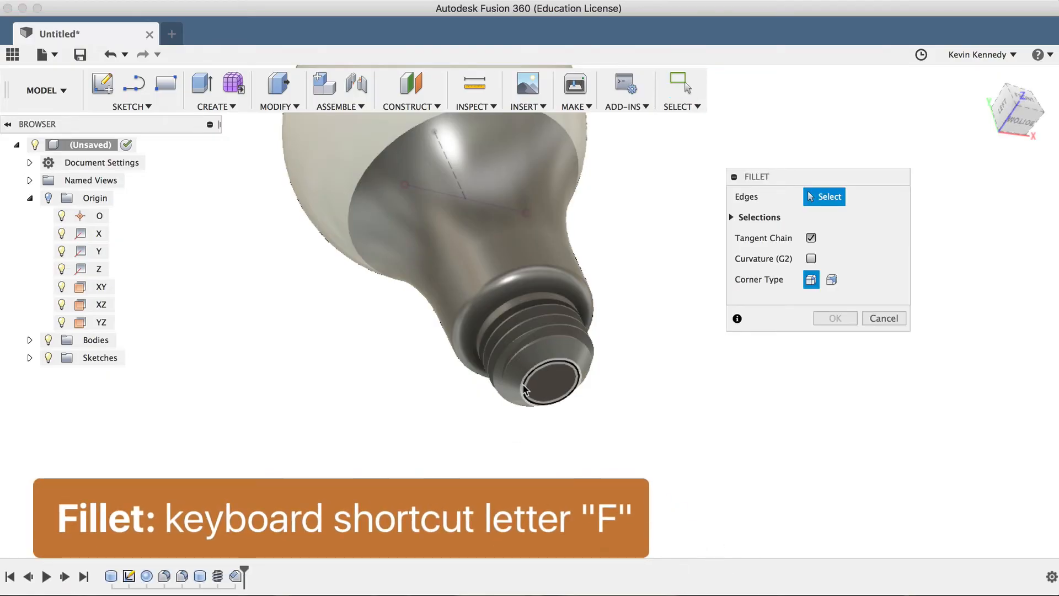
{"action": "left_click", "coordinate": [553, 375]}
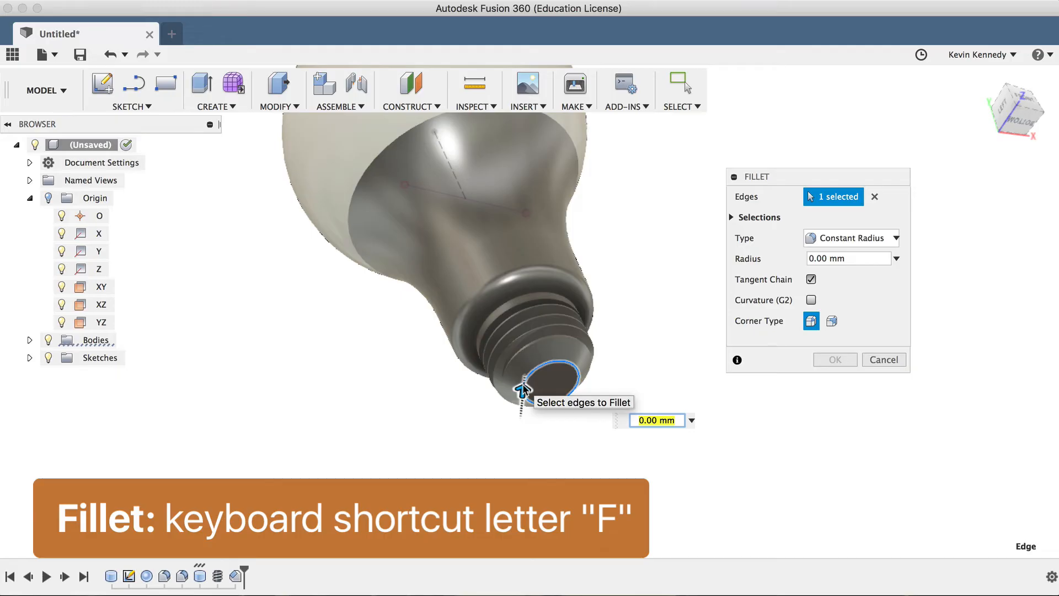
{"action": "type", "text": "2"}
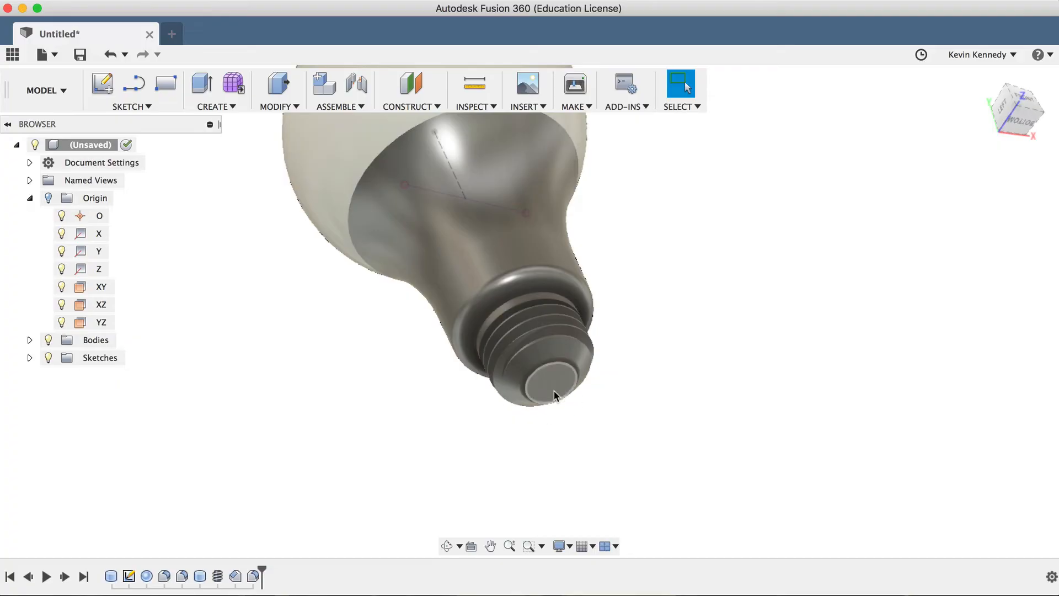
{"action": "mouse_move", "coordinate": [667, 394]}
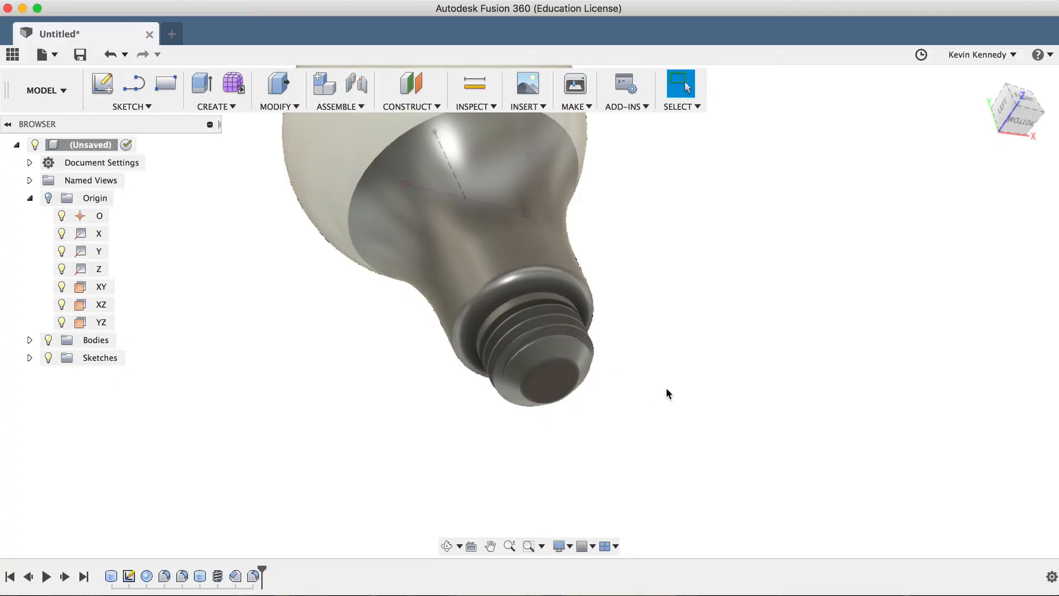
{"action": "left_click", "coordinate": [215, 91]}
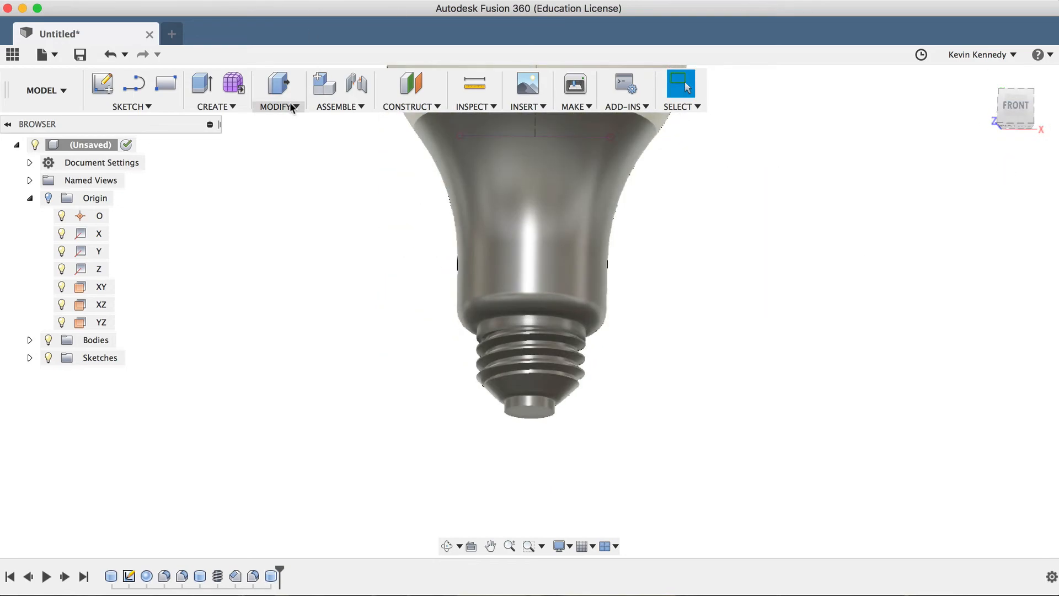
Chamfer the foot contact's edge by 2 mm
{"action": "left_click", "coordinate": [527, 404]}
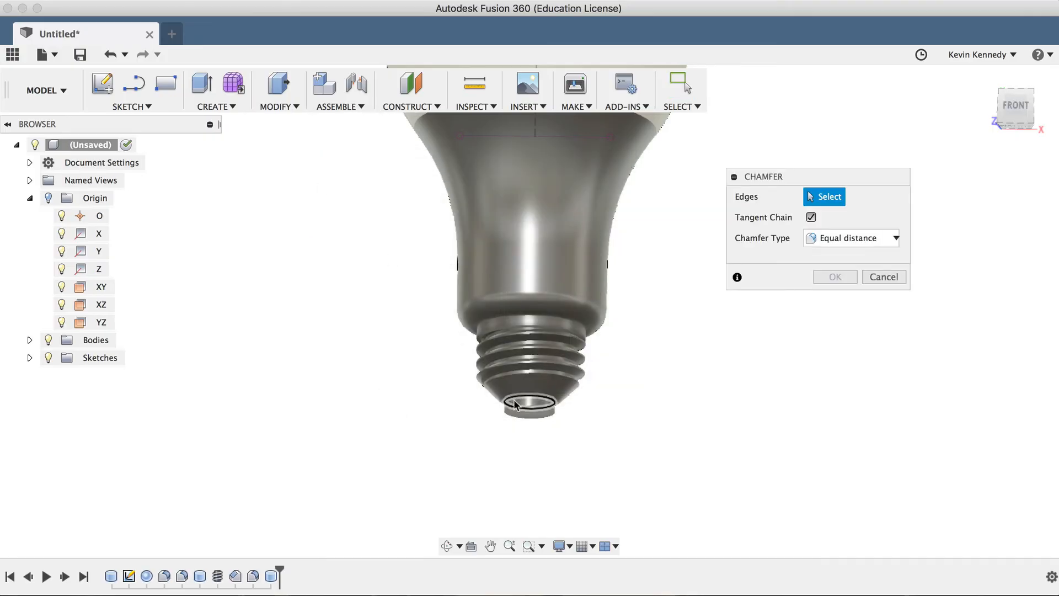
{"action": "left_click", "coordinate": [517, 403]}
{"action": "type", "text": "2"}
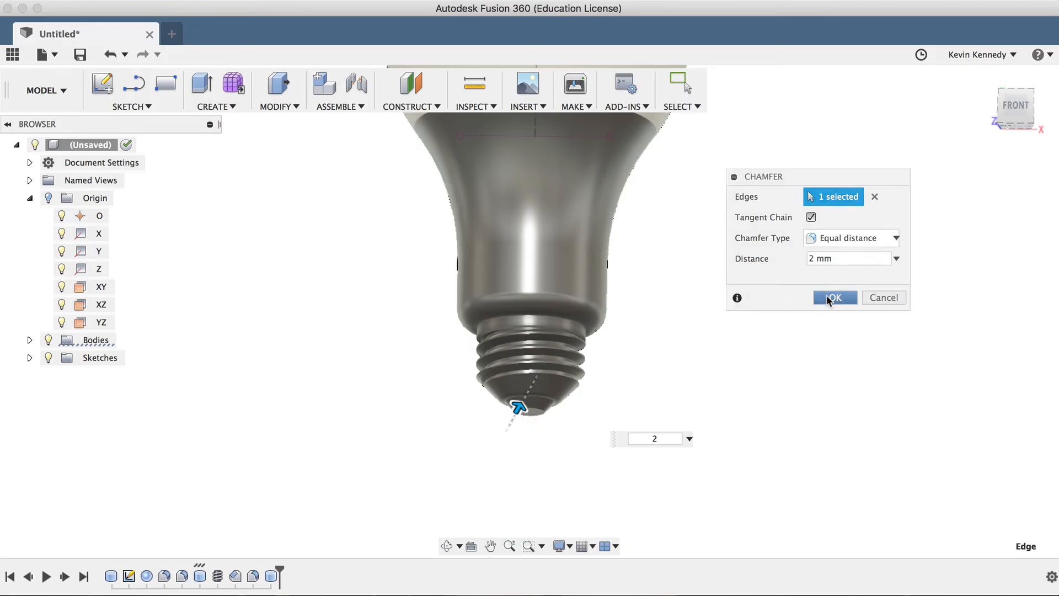
{"action": "left_click", "coordinate": [834, 297]}
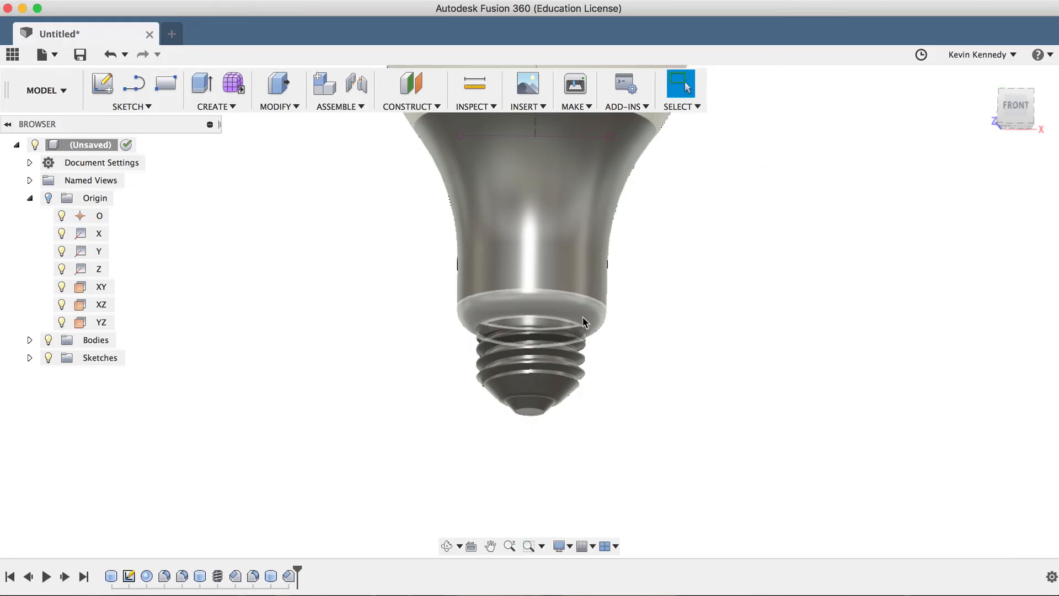
Edit the stem's bottom fillet, increasing its radius to 5 mm
{"action": "left_click", "coordinate": [577, 312]}
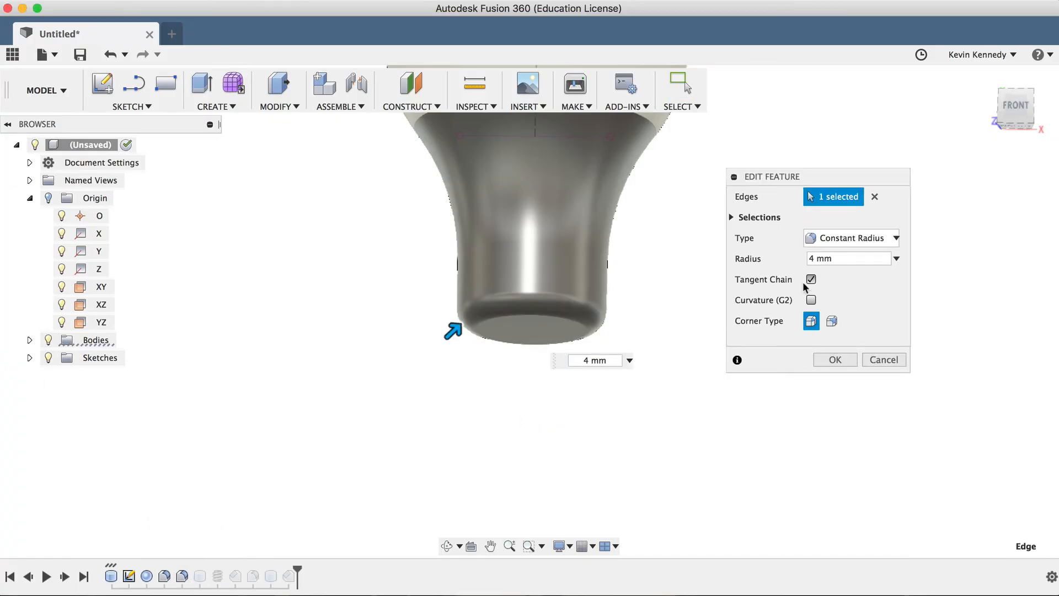
{"action": "left_click", "coordinate": [845, 258]}
{"action": "type", "text": "5"}
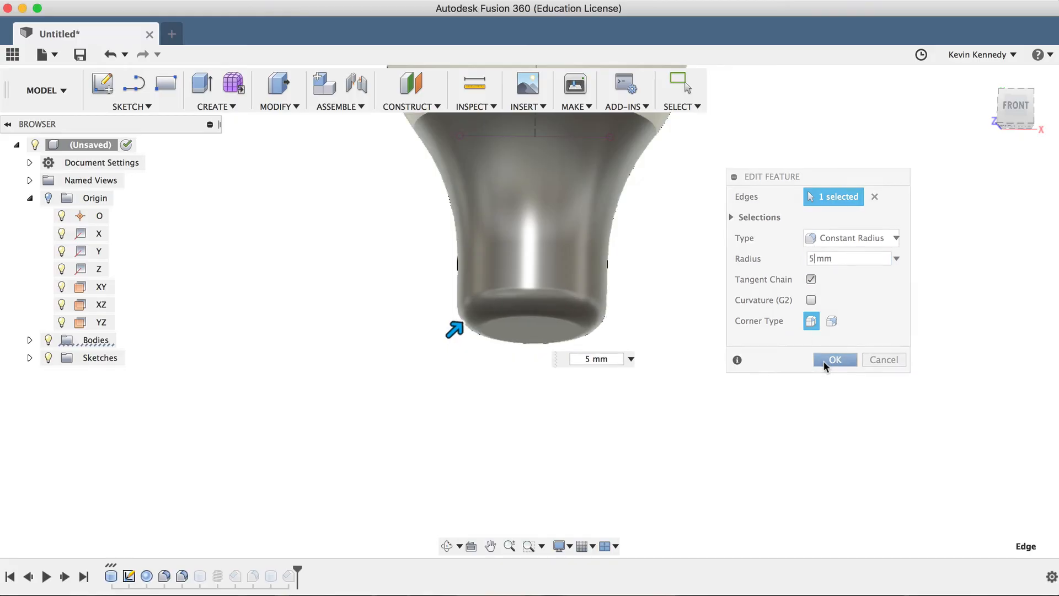
{"action": "left_click", "coordinate": [834, 358]}
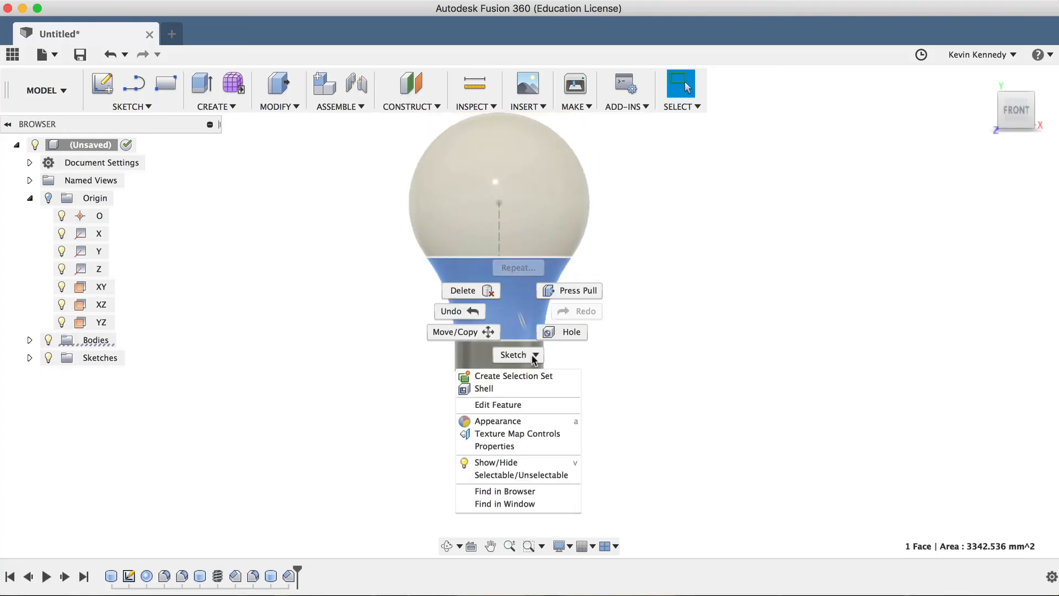
Clear face appearances on the stem and give it matte white plastic
{"action": "left_click", "coordinate": [498, 421]}
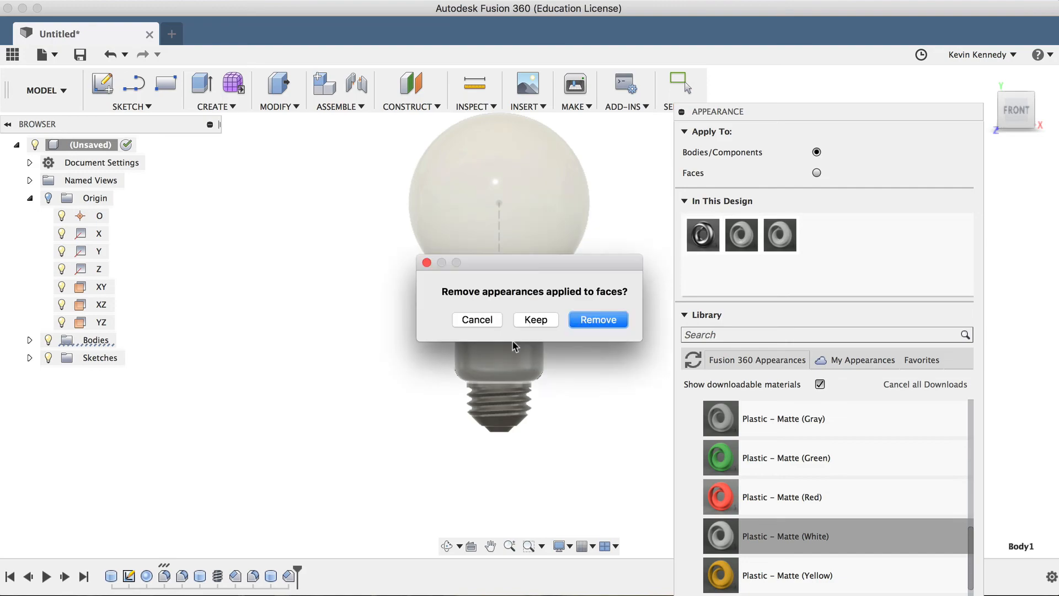
{"action": "left_click", "coordinate": [597, 319]}
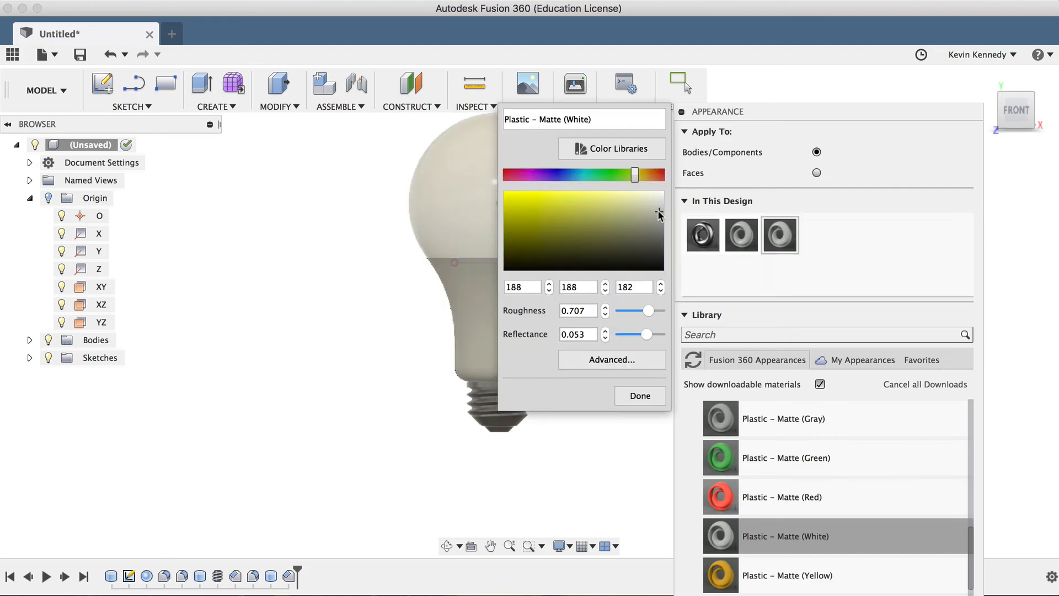
{"action": "left_click", "coordinate": [639, 395]}
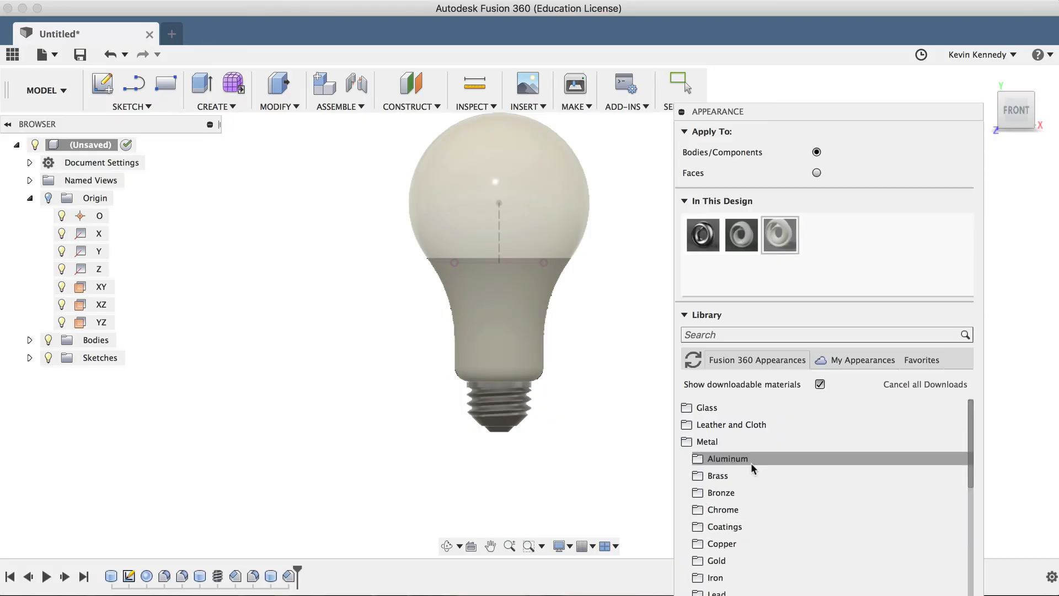
Give the screw base grey anodized glossy aluminum
{"action": "left_click", "coordinate": [727, 458]}
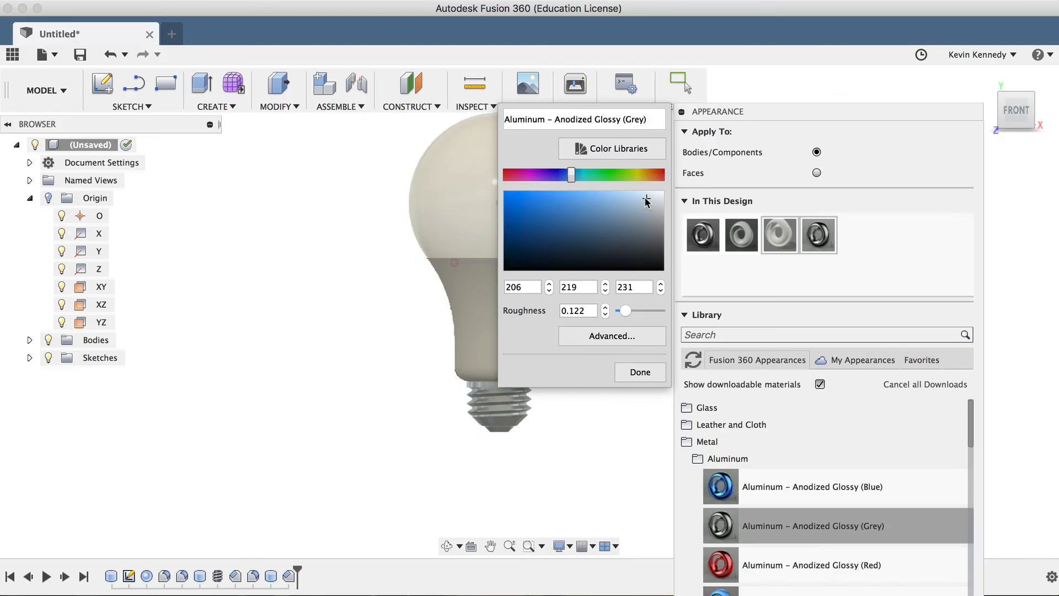
{"action": "left_click", "coordinate": [638, 372]}
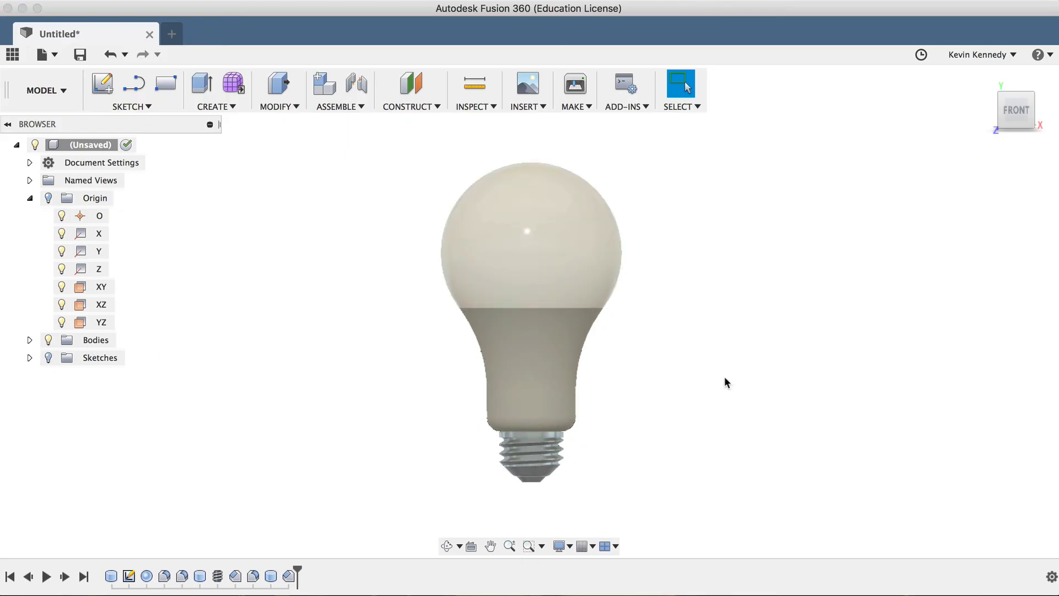
{"action": "left_click", "coordinate": [458, 546]}
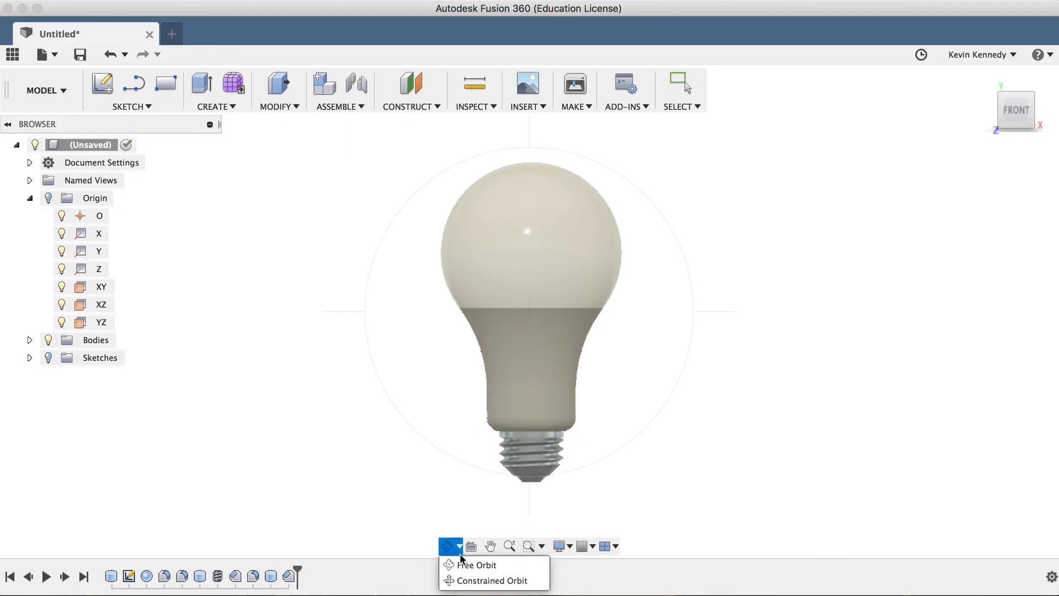